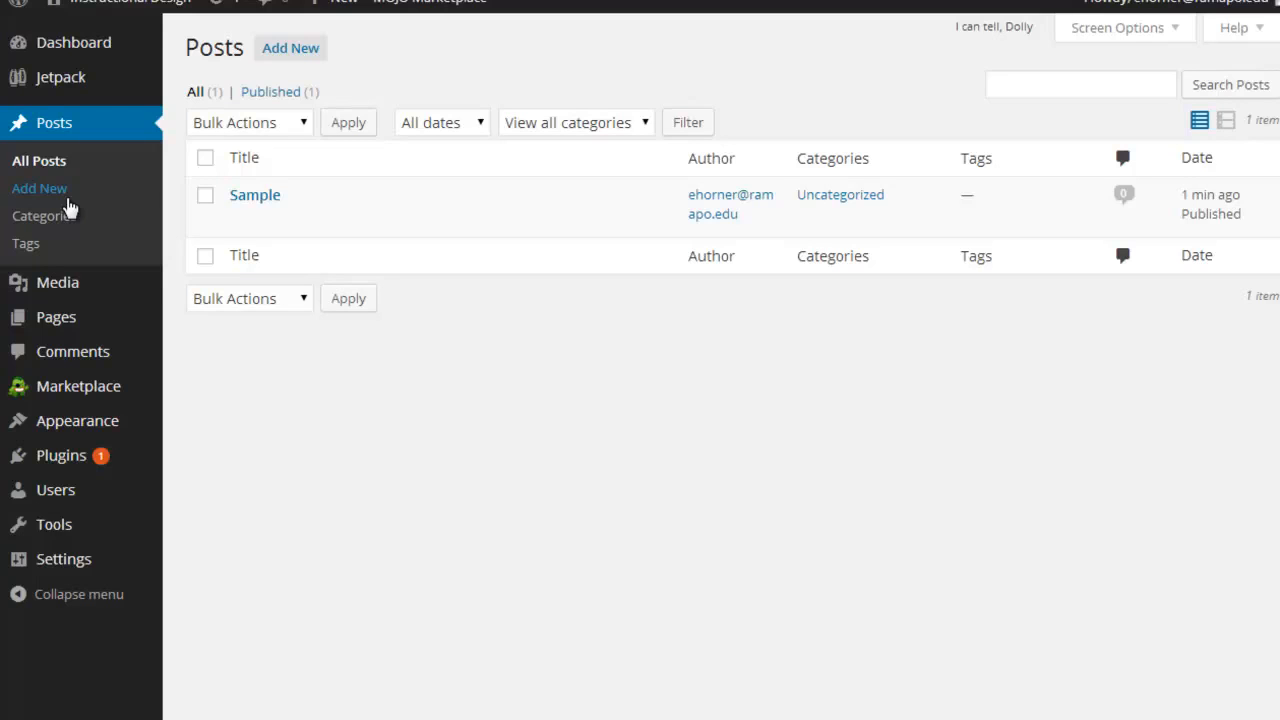
{"action": "mouse_move", "coordinate": [76, 188]}
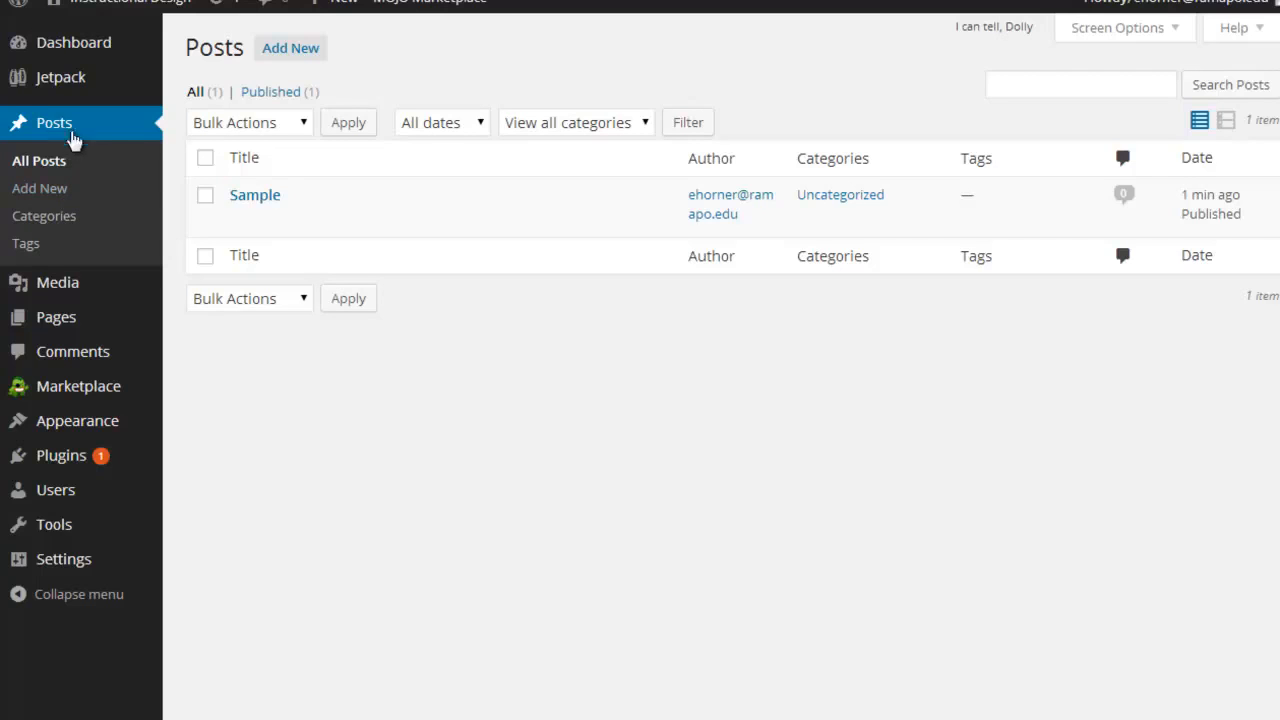
{"action": "mouse_move", "coordinate": [256, 196]}
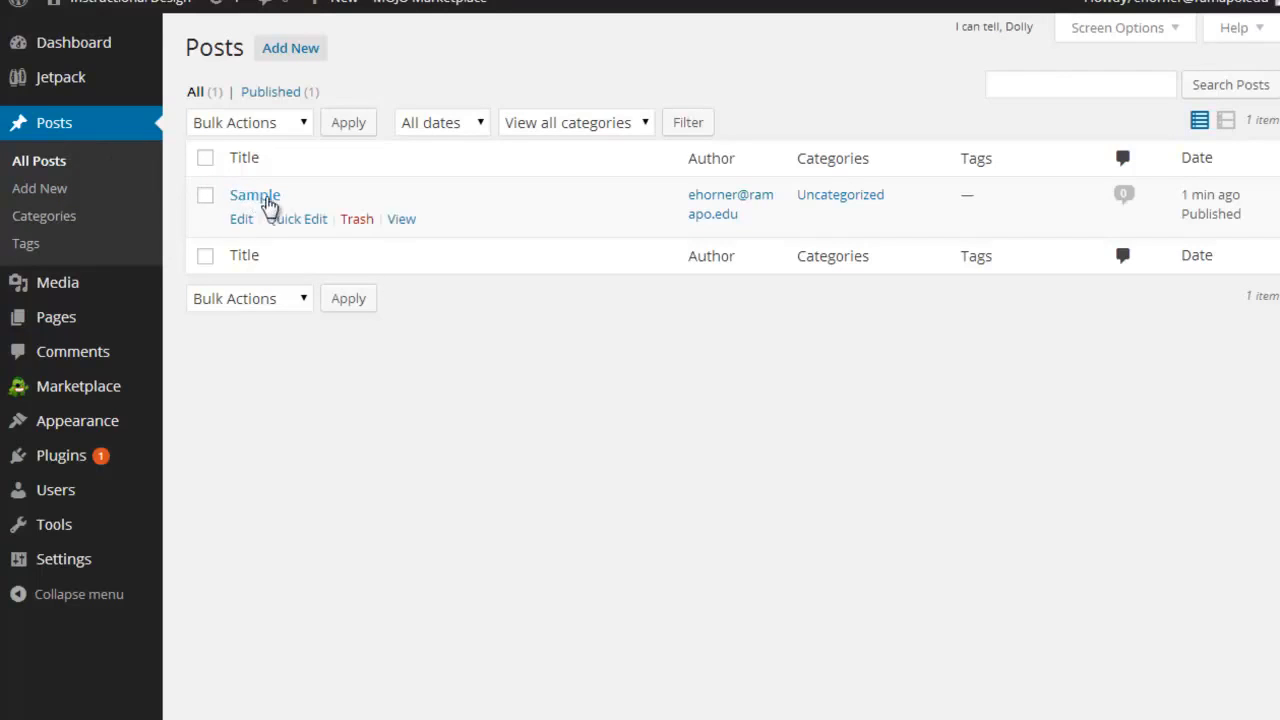
Select the Sample post and choose Move to Trash as the bulk action.
{"action": "left_click", "coordinate": [204, 196]}
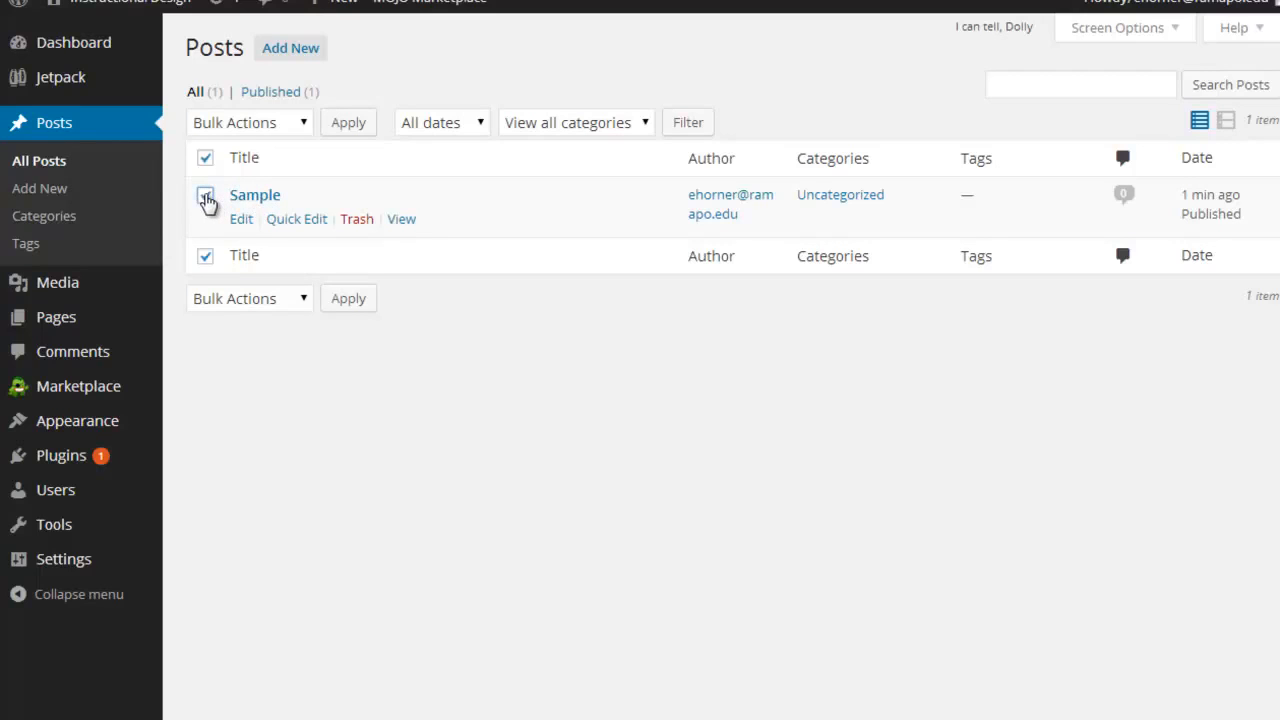
{"action": "left_click", "coordinate": [250, 122]}
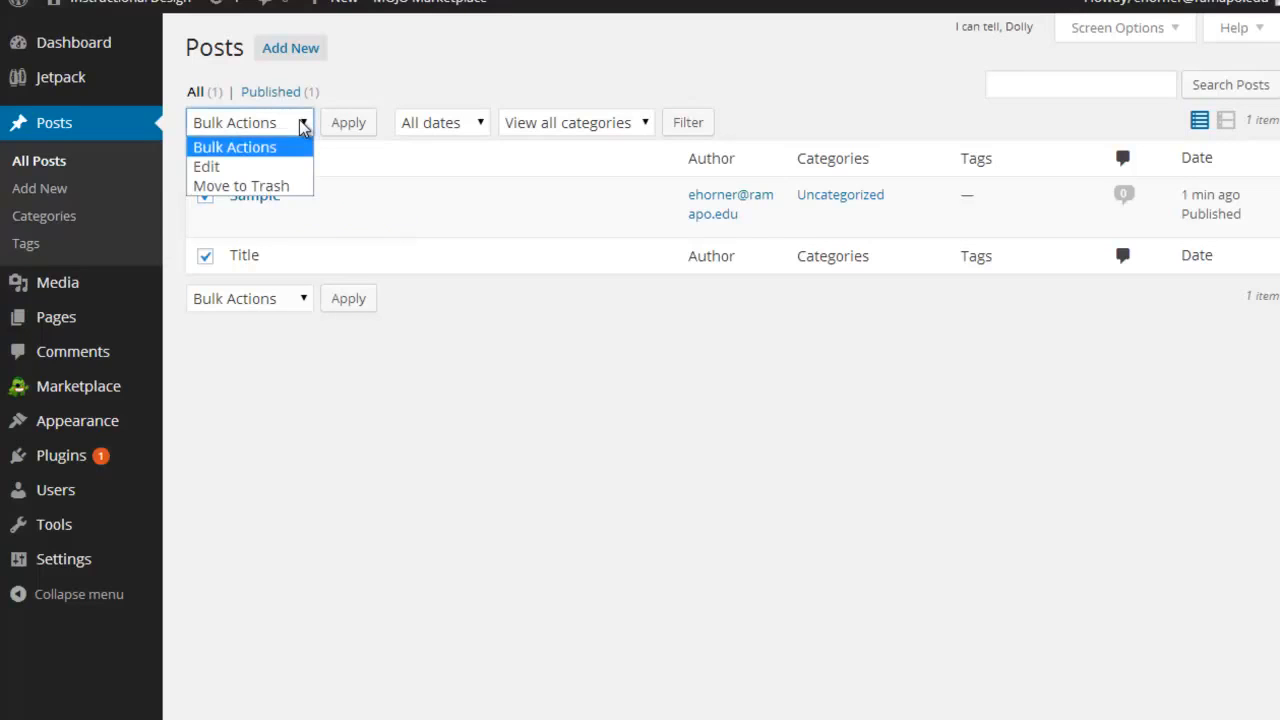
{"action": "mouse_move", "coordinate": [250, 186]}
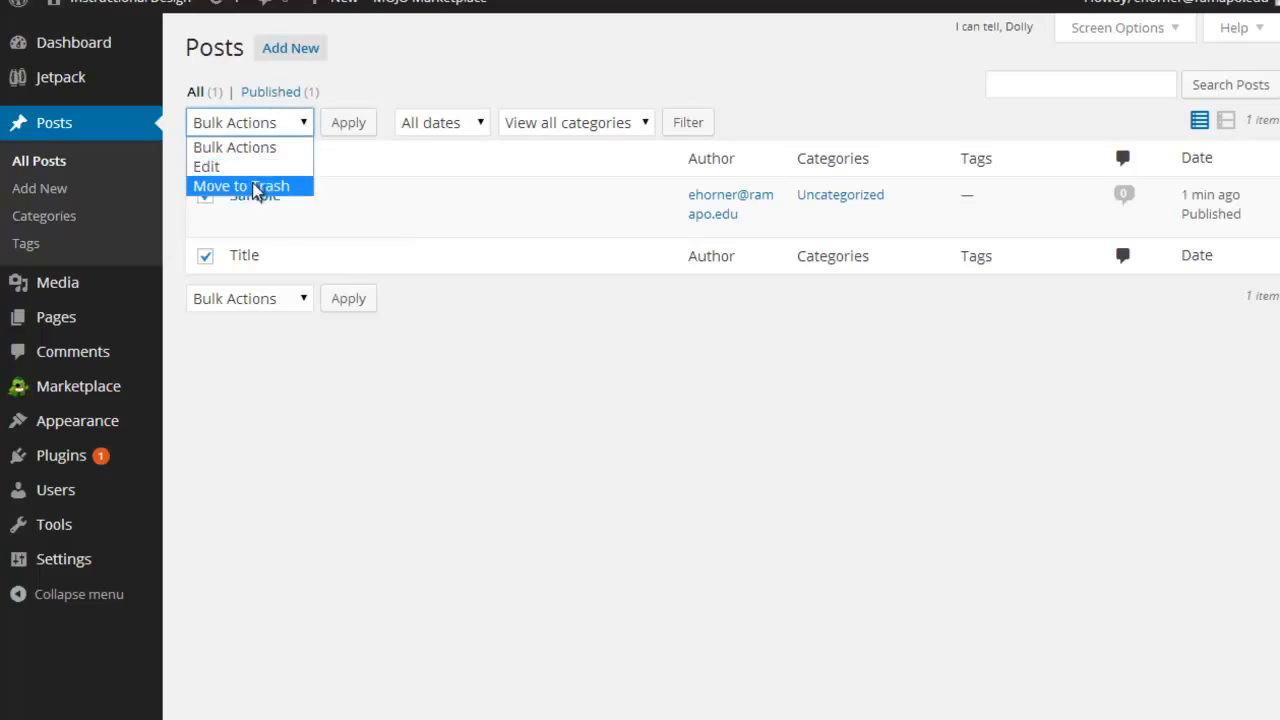
{"action": "left_click", "coordinate": [240, 186]}
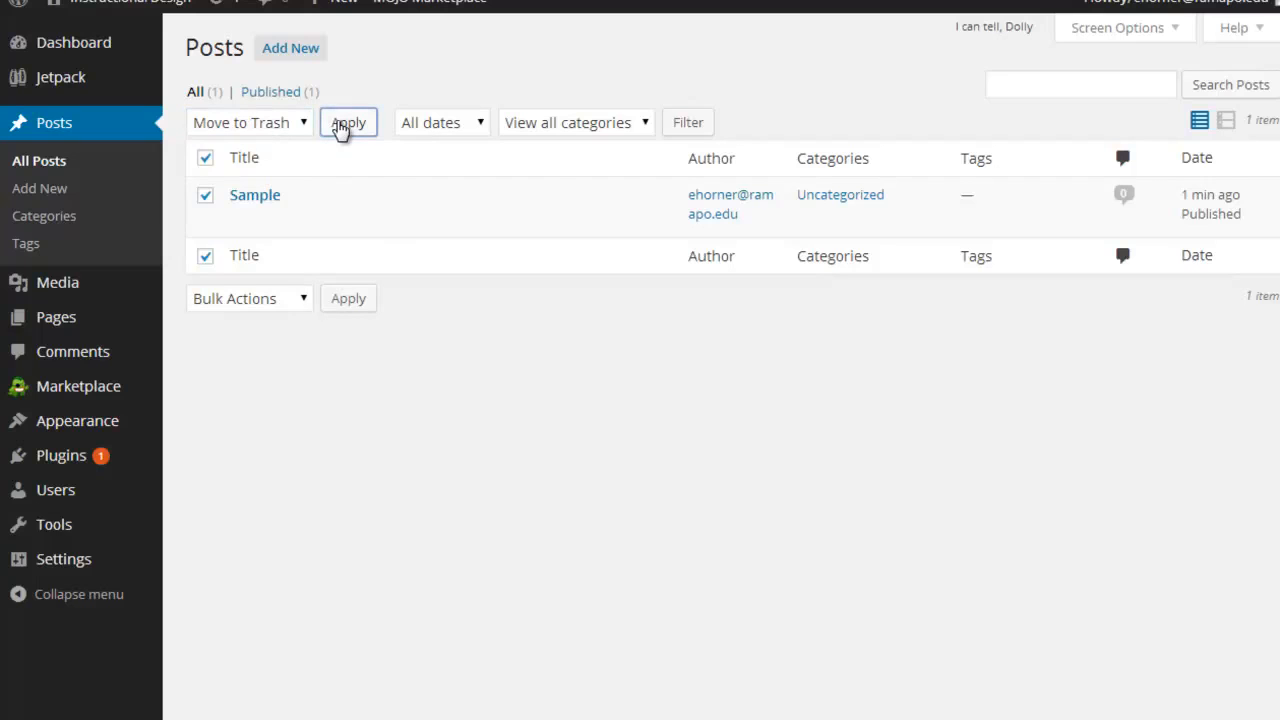
Apply the trash action to the Sample post, then empty the posts trash.
{"action": "left_click", "coordinate": [348, 122]}
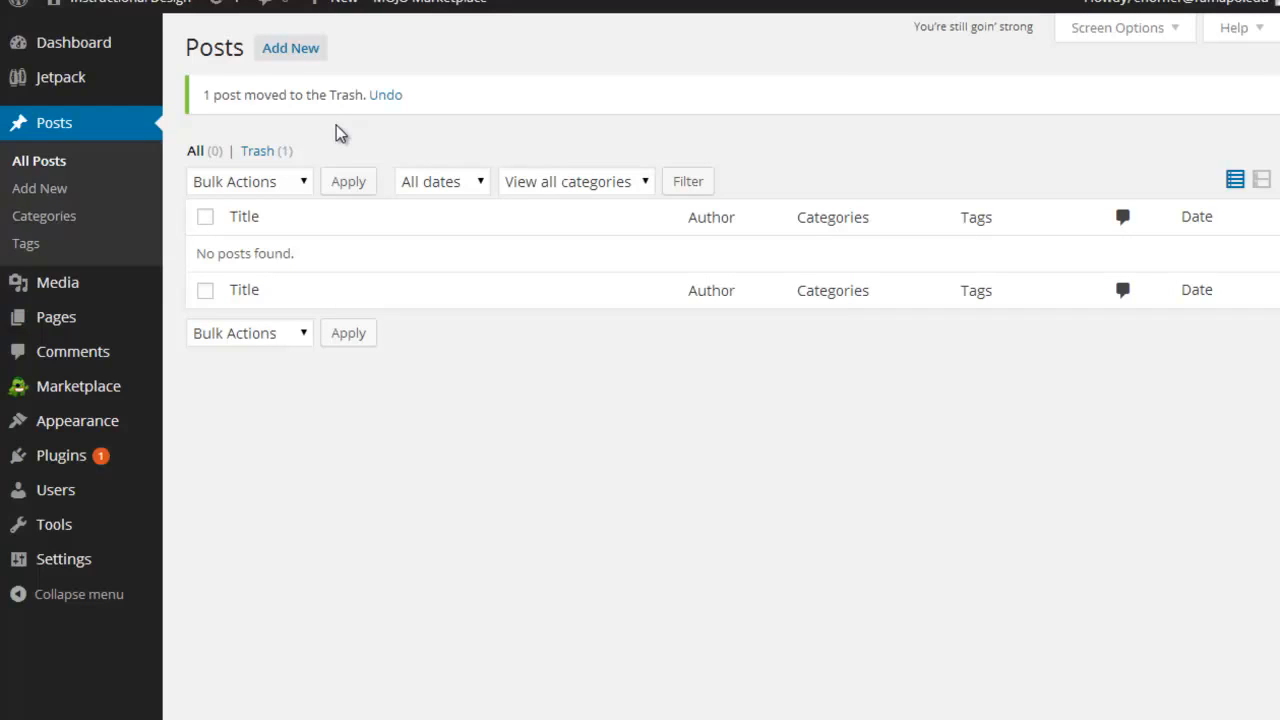
{"action": "mouse_move", "coordinate": [260, 144]}
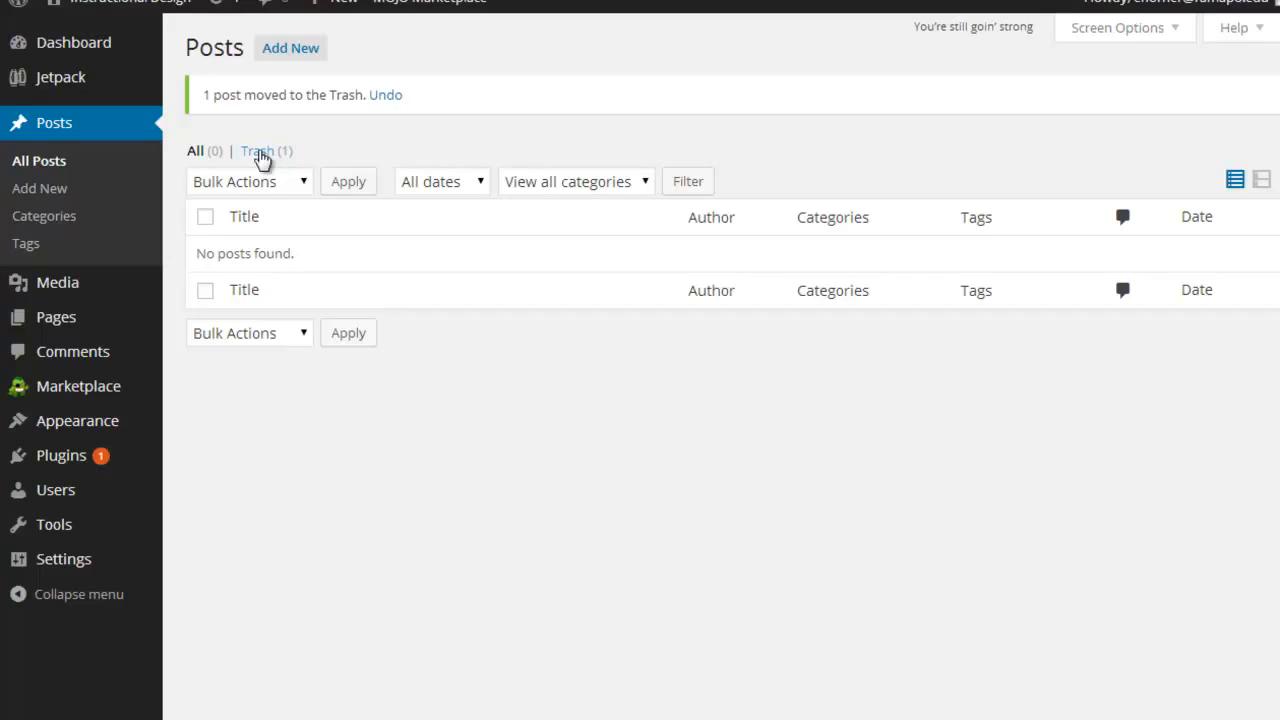
{"action": "left_click", "coordinate": [256, 152]}
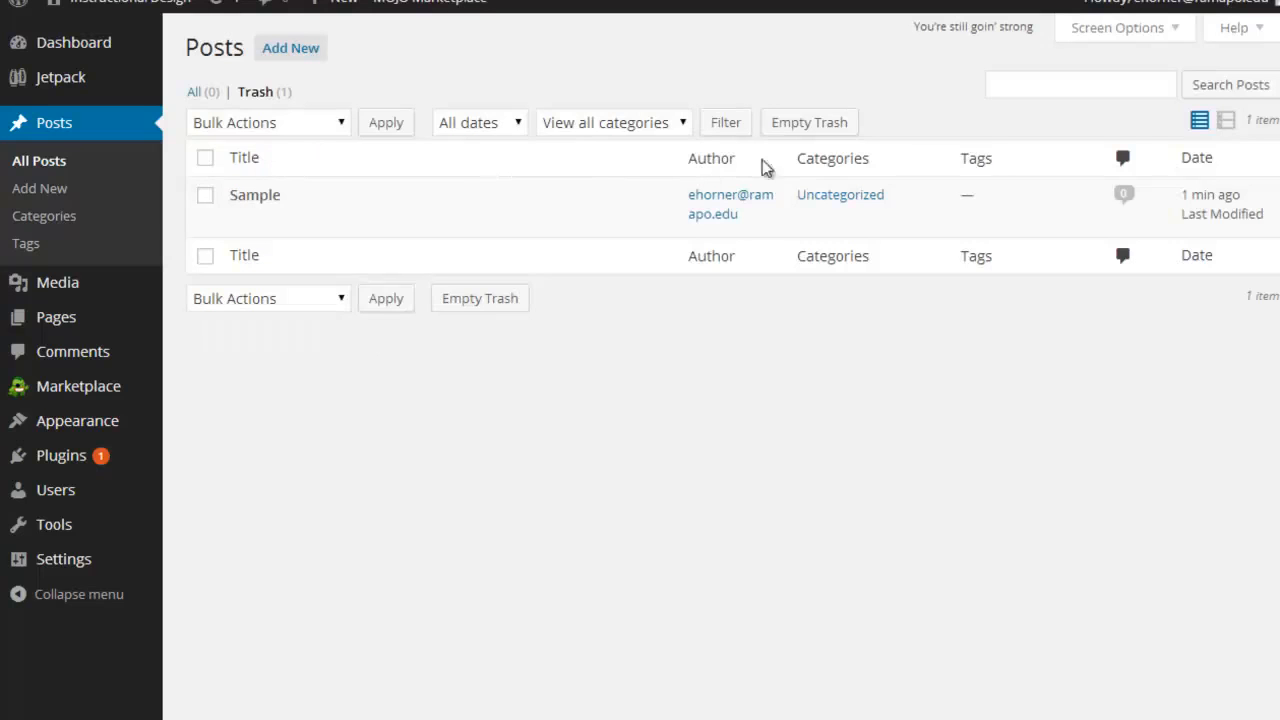
{"action": "mouse_move", "coordinate": [808, 122]}
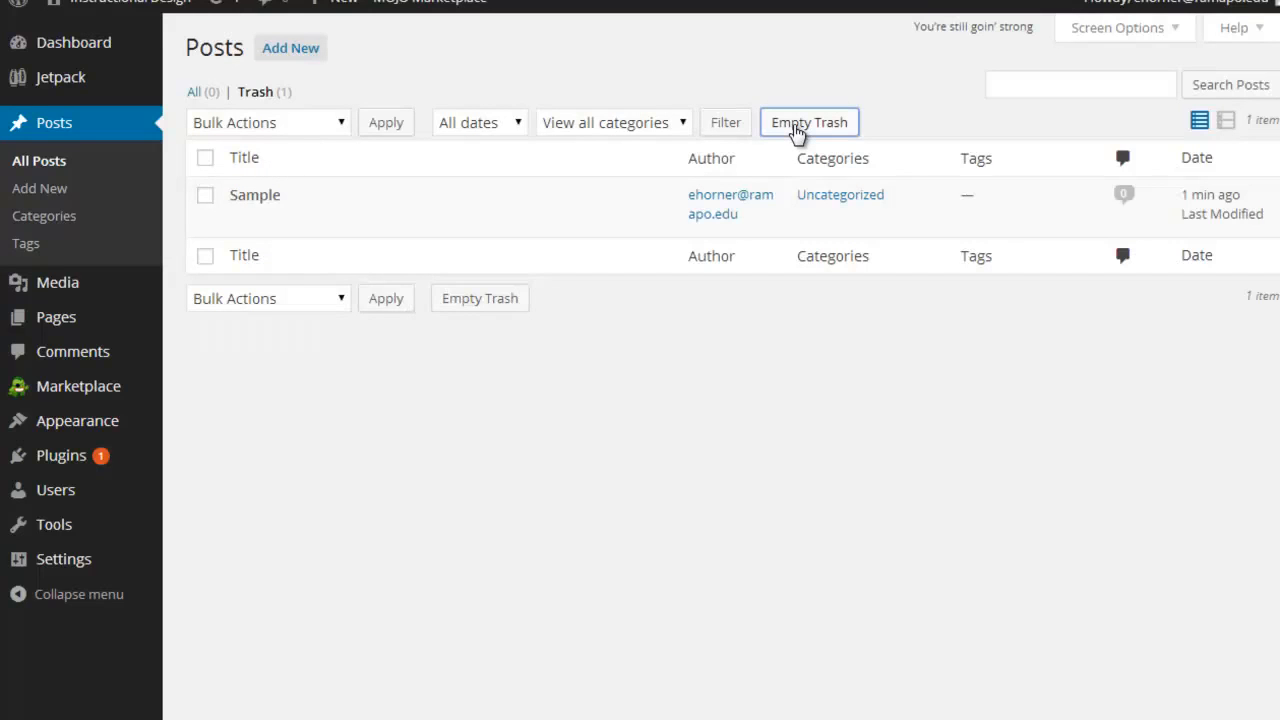
{"action": "left_click", "coordinate": [808, 122]}
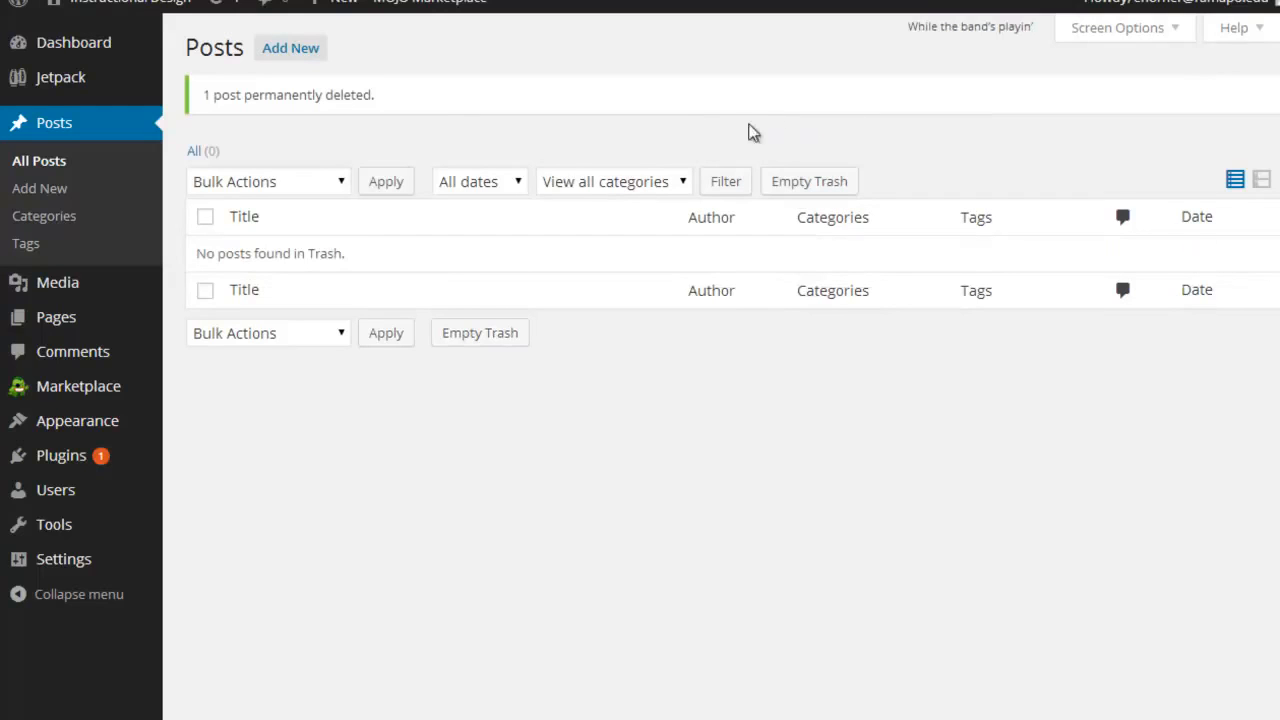
{"action": "mouse_move", "coordinate": [54, 122]}
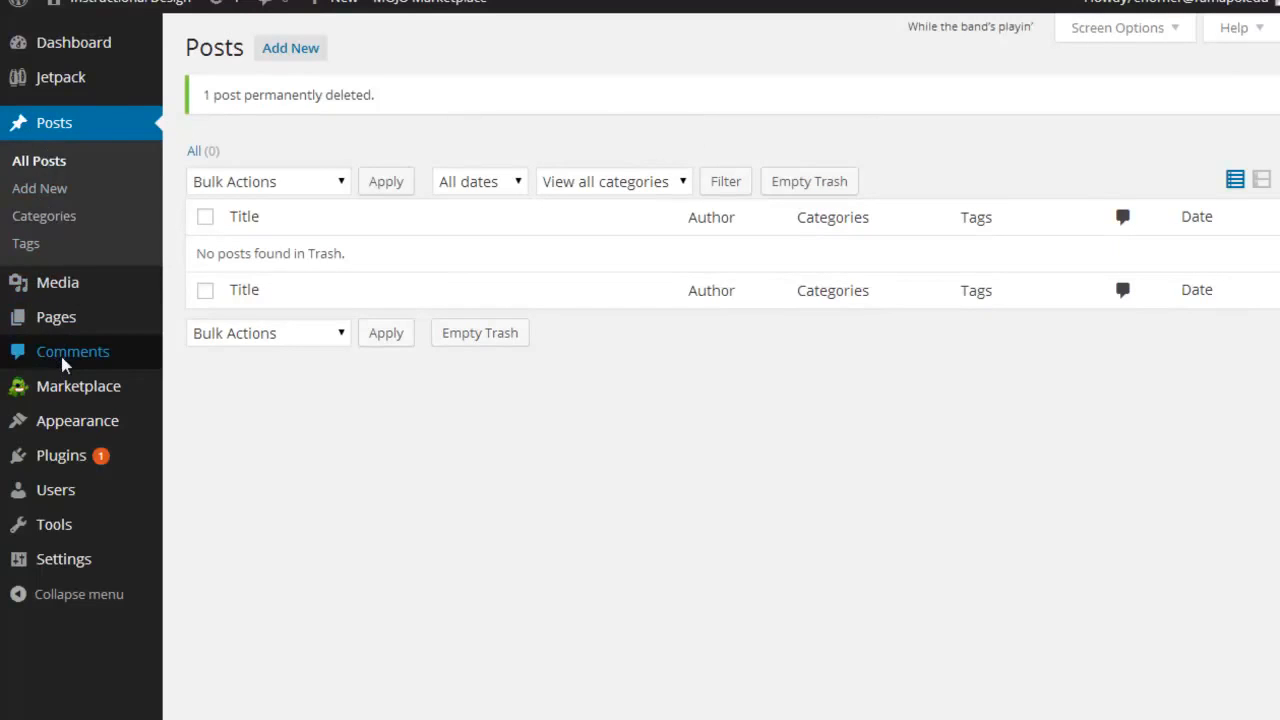
Show the Comments screen, which lists no comments found.
{"action": "left_click", "coordinate": [72, 352]}
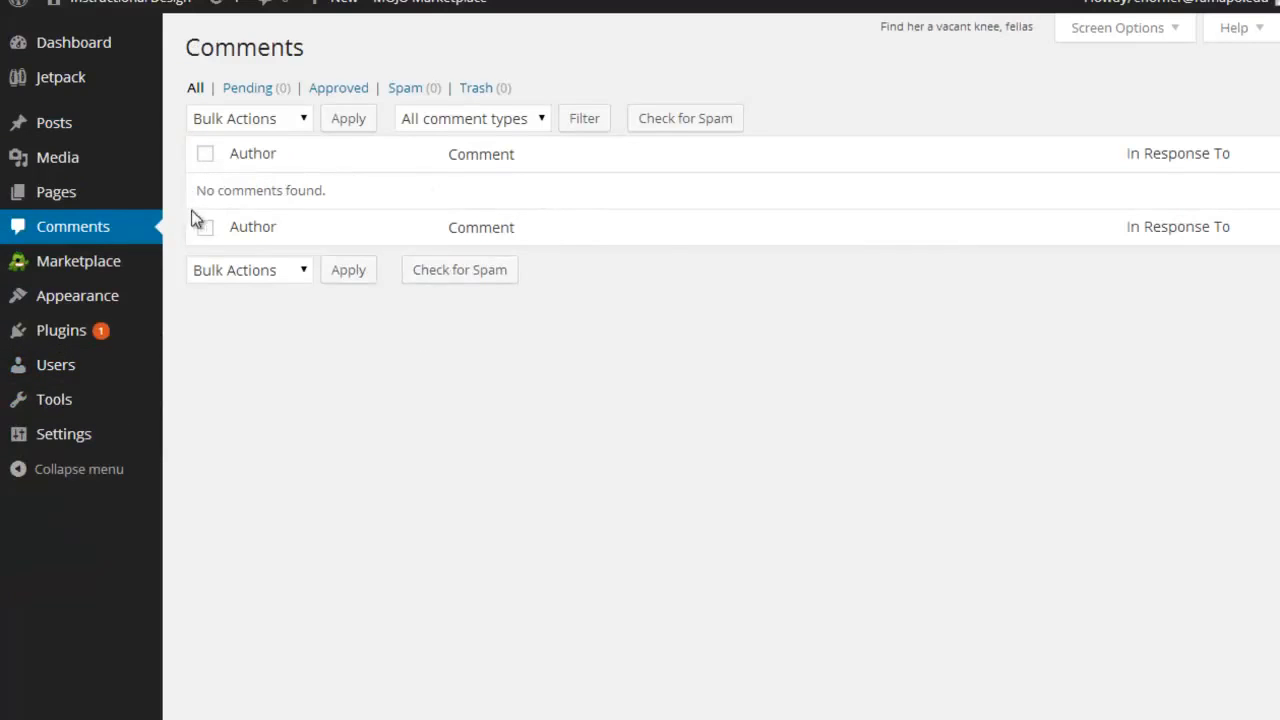
{"action": "mouse_move", "coordinate": [608, 176]}
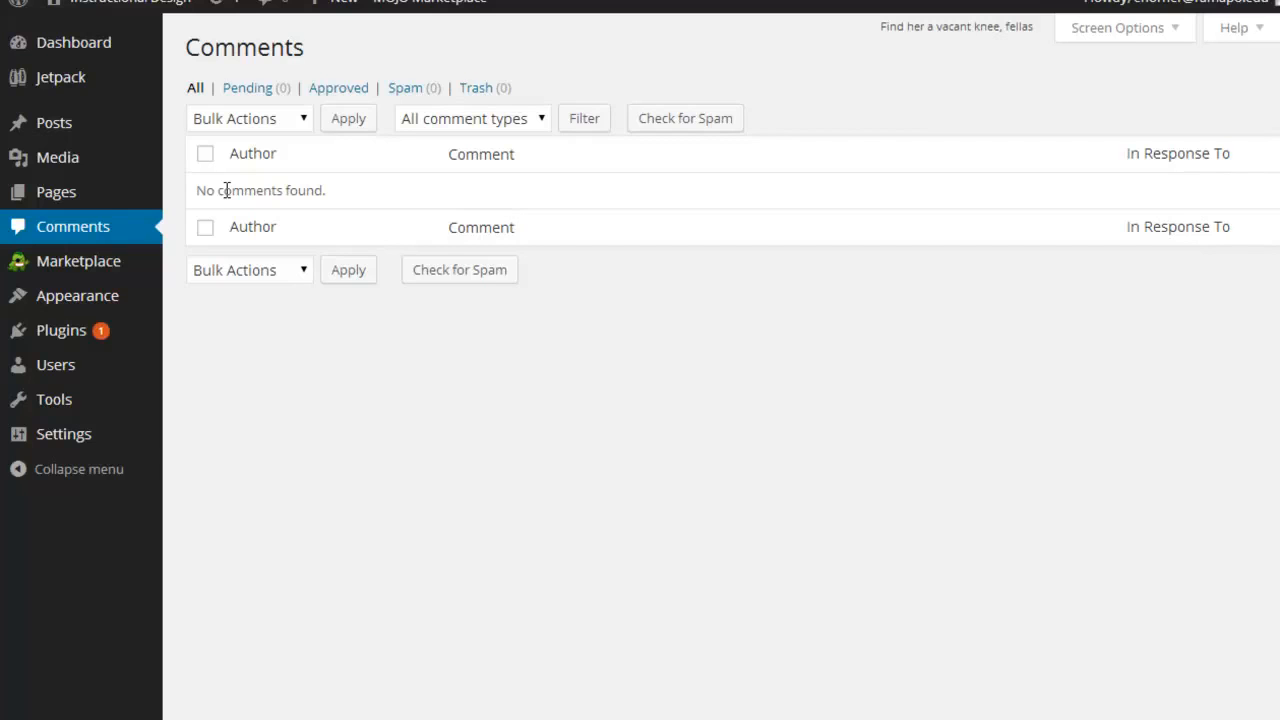
{"action": "mouse_move", "coordinate": [148, 260]}
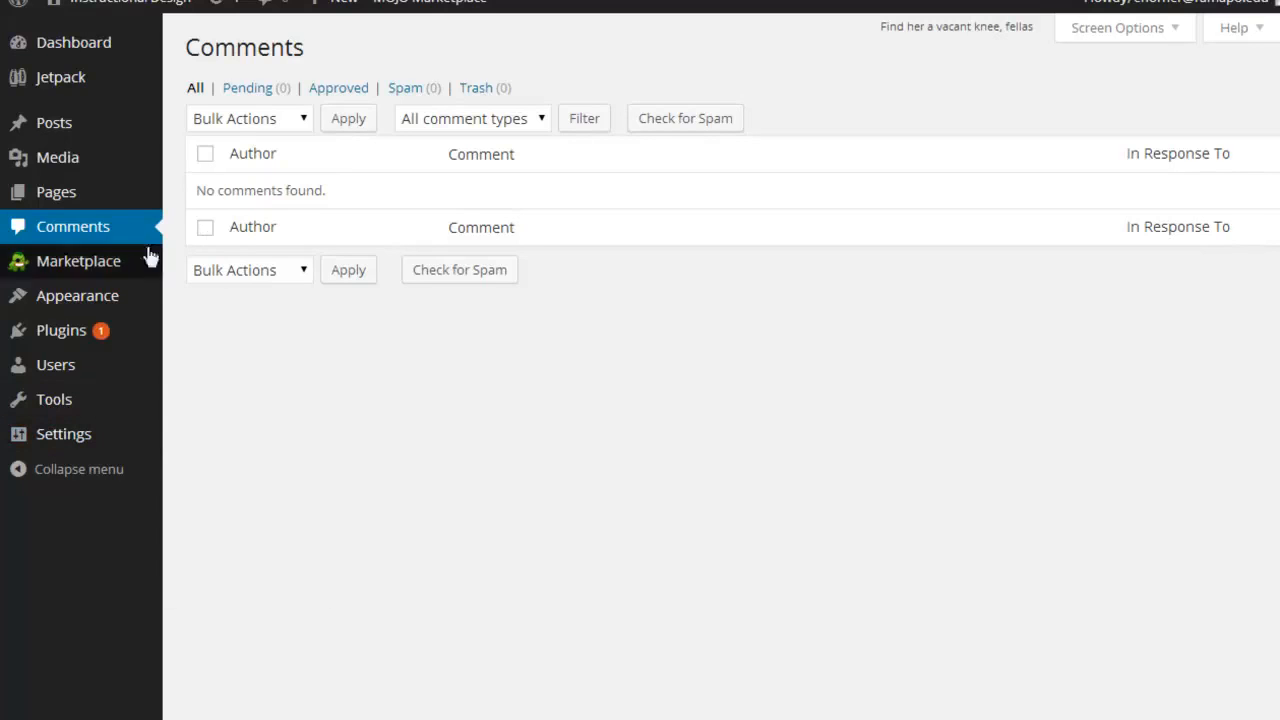
{"action": "mouse_move", "coordinate": [56, 192]}
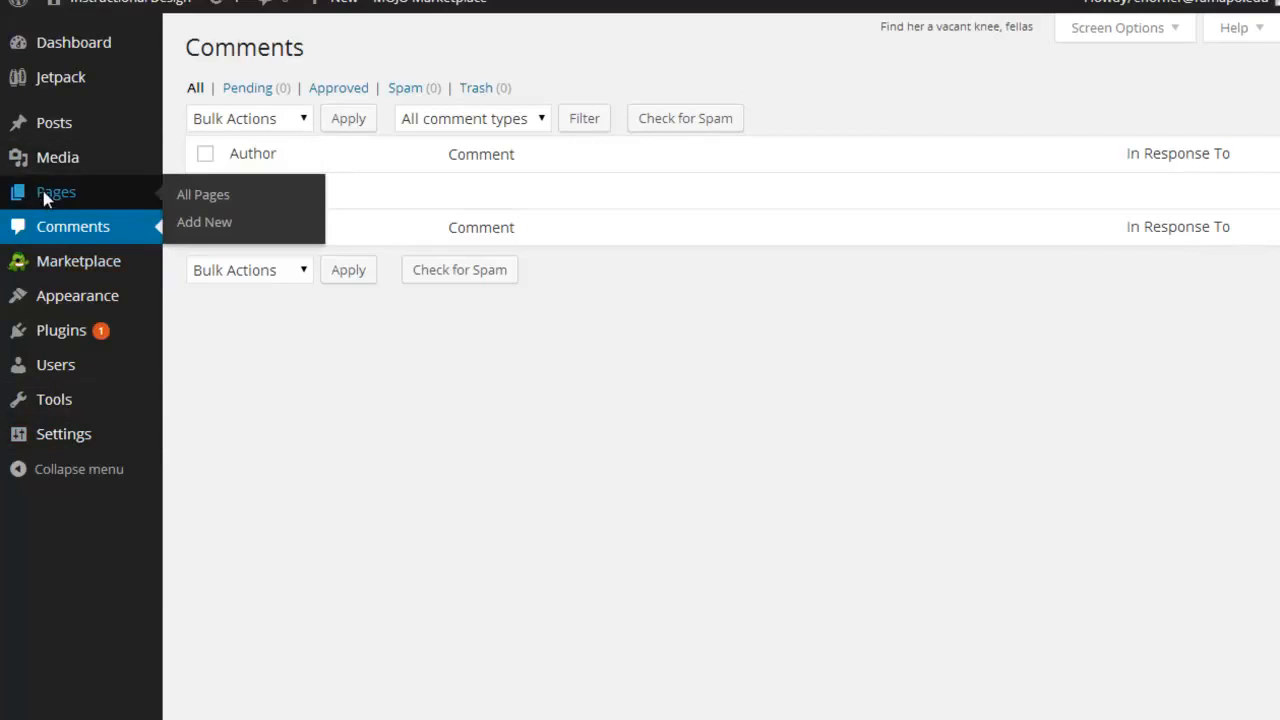
Move the Sample page to the trash via the Pages list bulk action.
{"action": "left_click", "coordinate": [56, 192]}
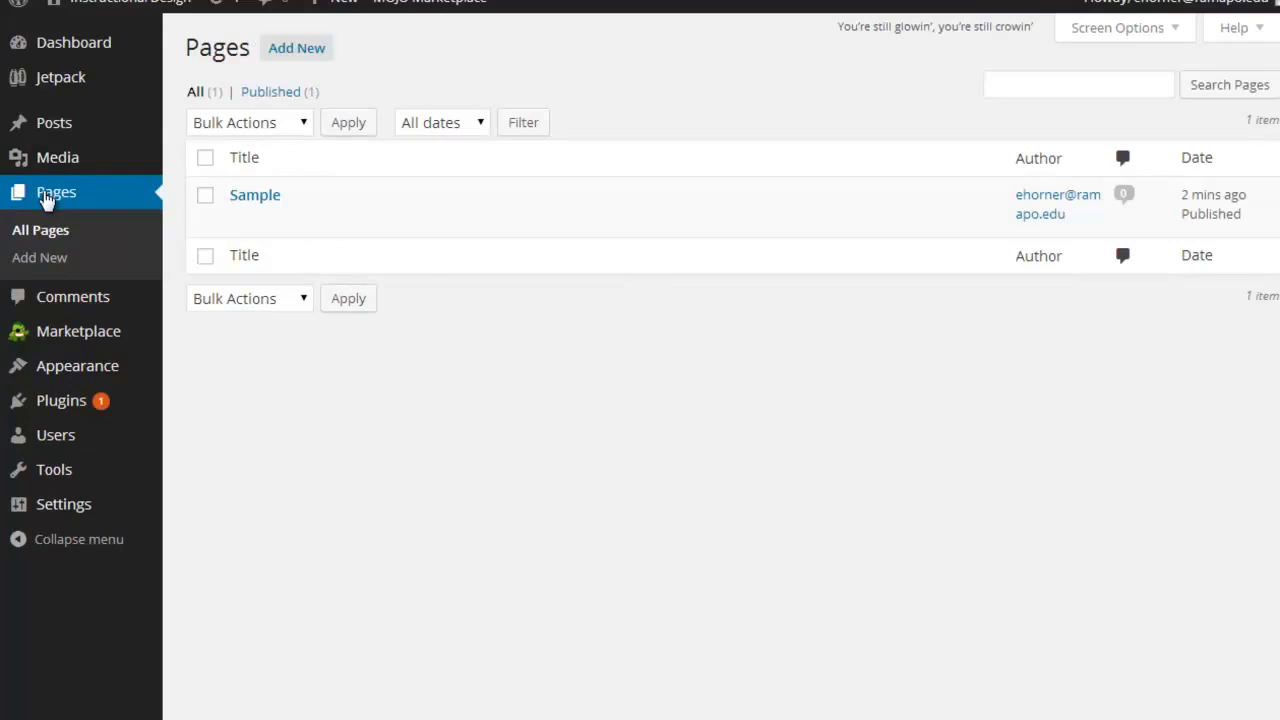
{"action": "mouse_move", "coordinate": [256, 196]}
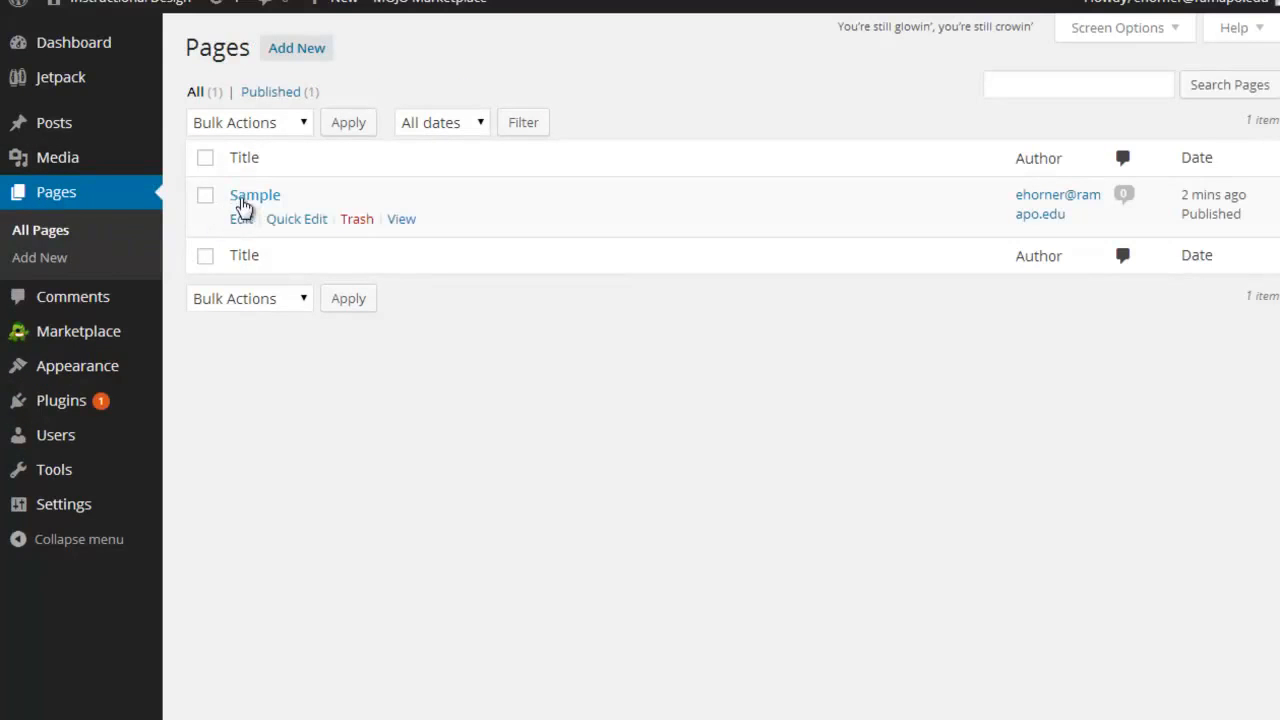
{"action": "mouse_move", "coordinate": [242, 218]}
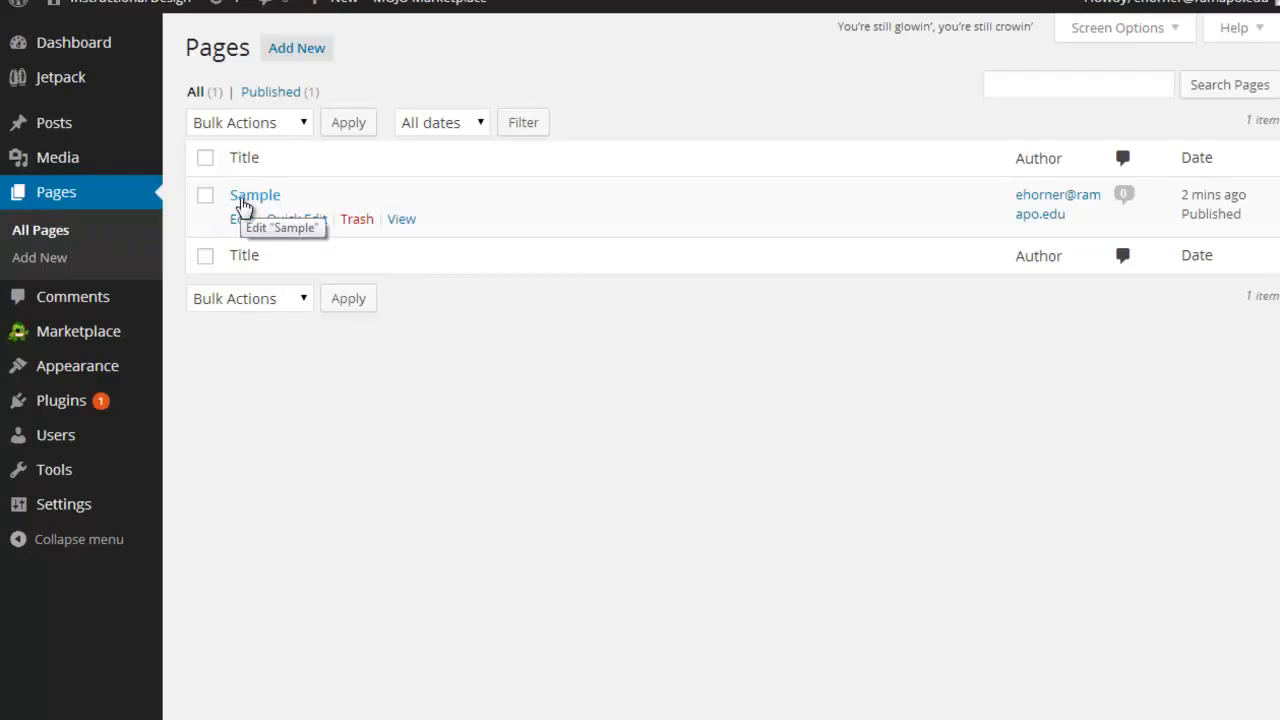
{"action": "mouse_move", "coordinate": [240, 228]}
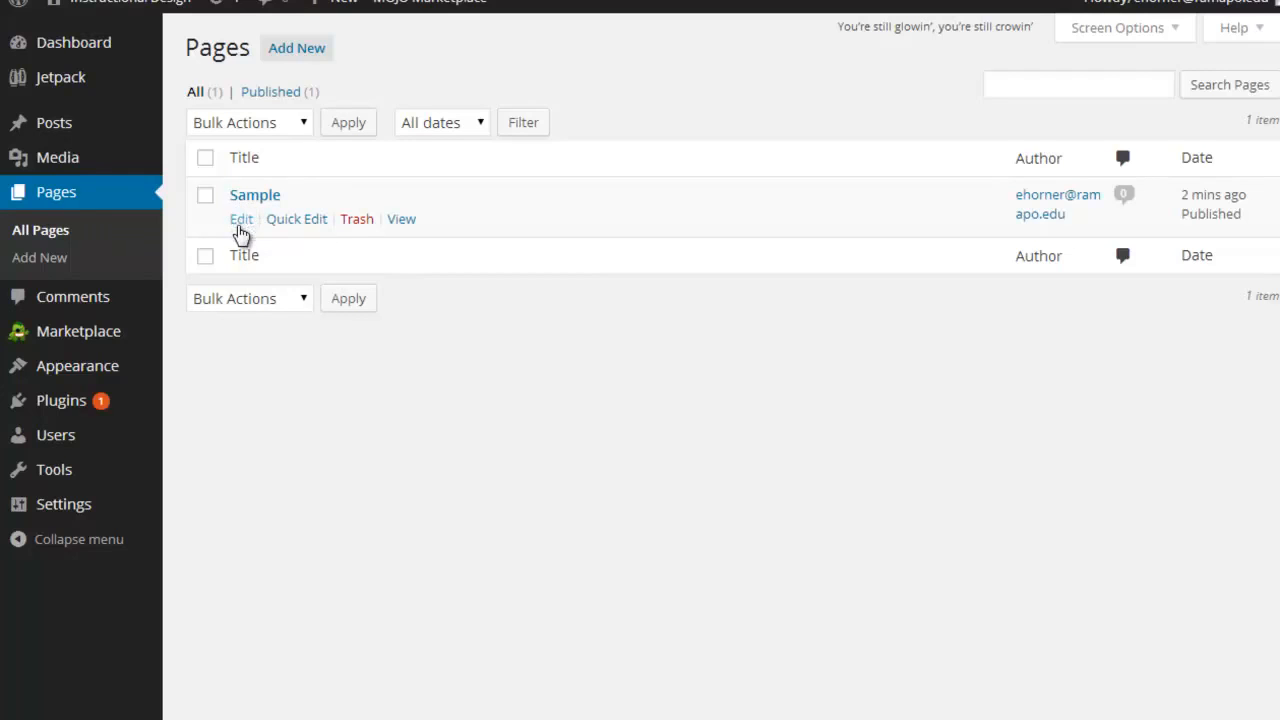
{"action": "left_click", "coordinate": [204, 196]}
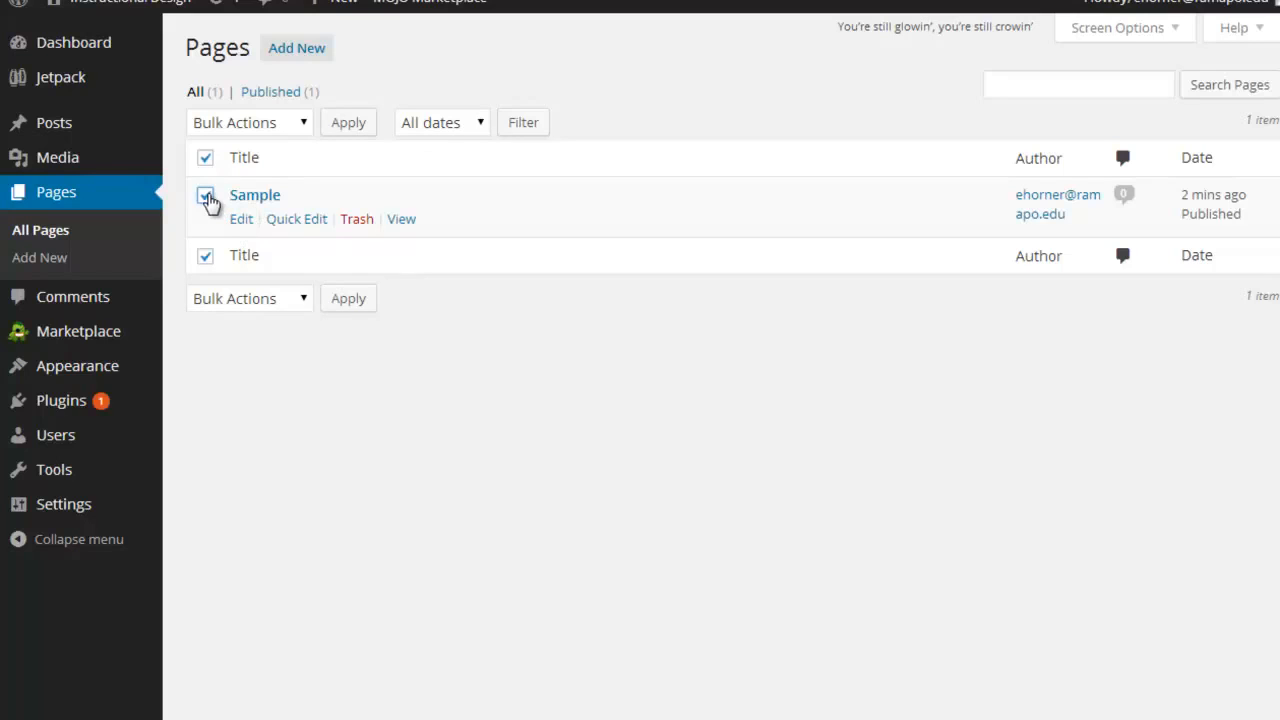
{"action": "left_click", "coordinate": [204, 196]}
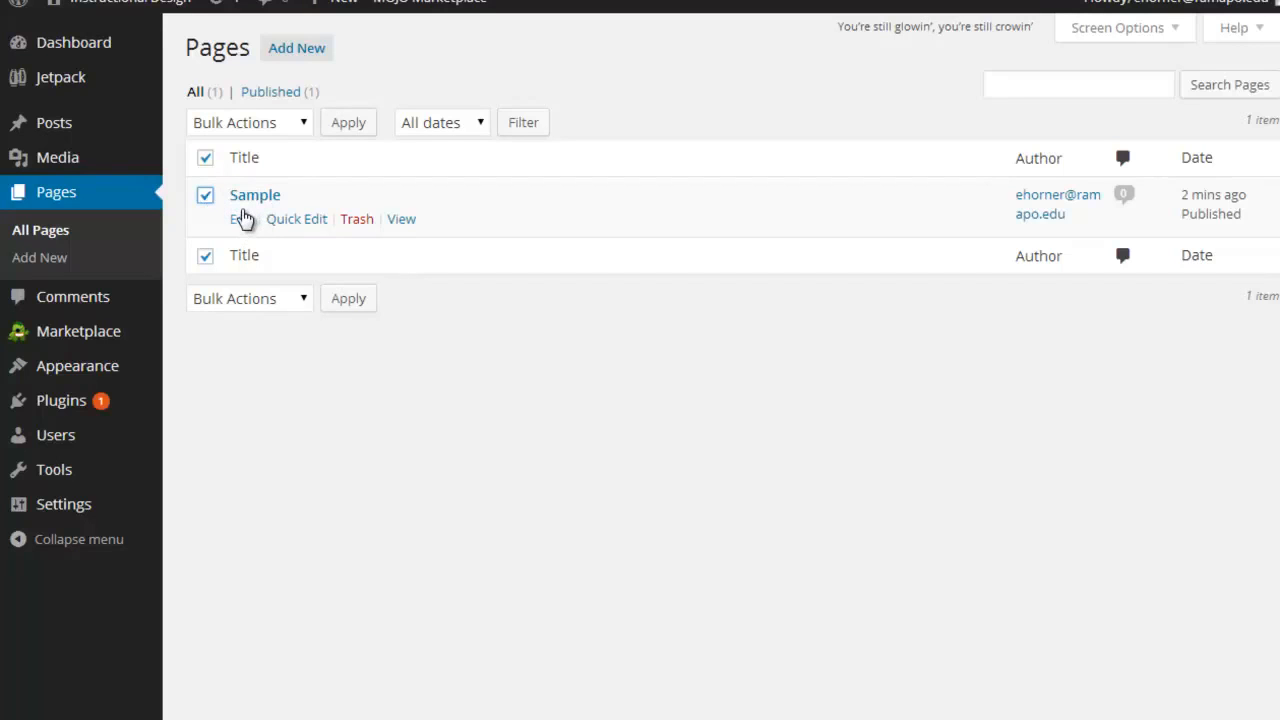
{"action": "mouse_move", "coordinate": [208, 200]}
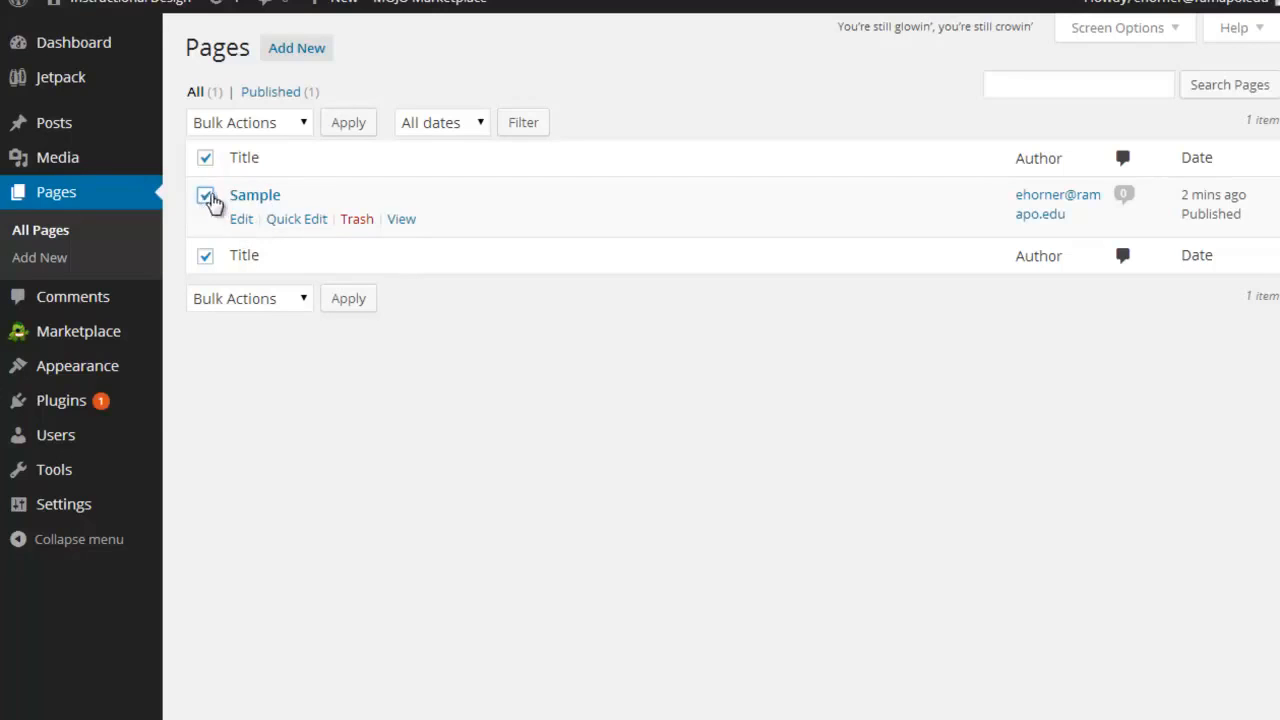
{"action": "left_click", "coordinate": [248, 122]}
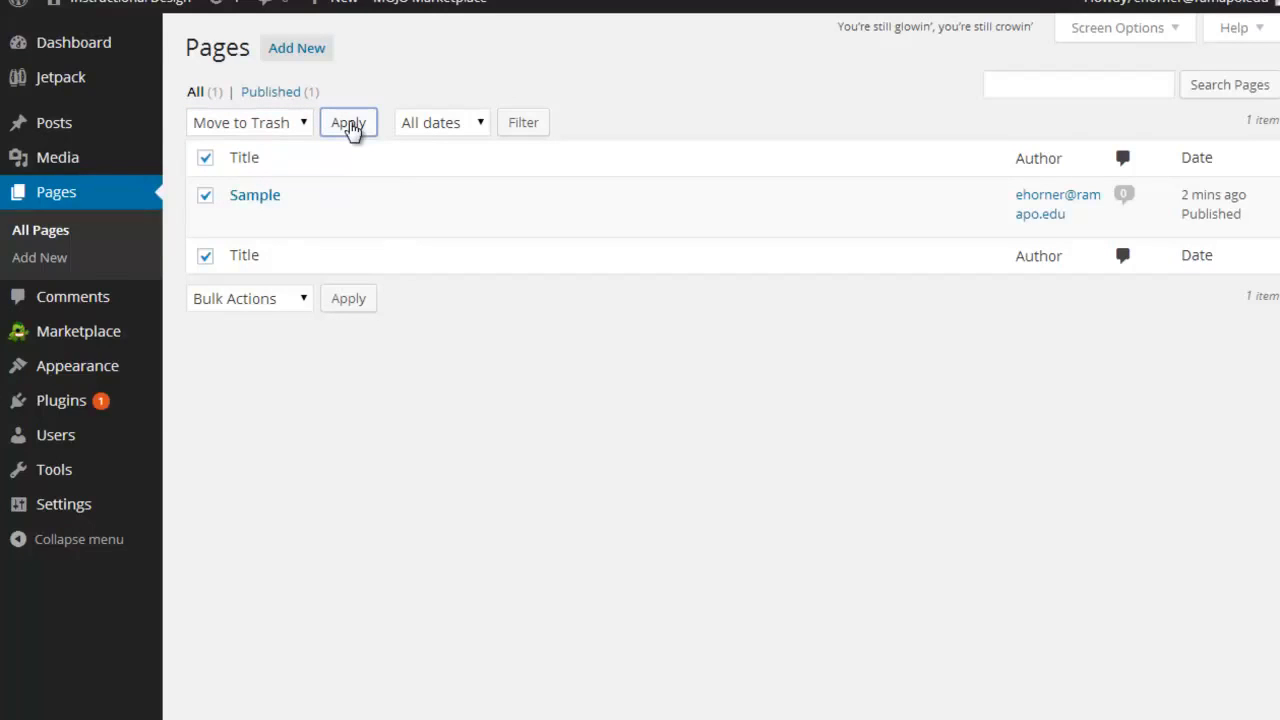
{"action": "left_click", "coordinate": [348, 122]}
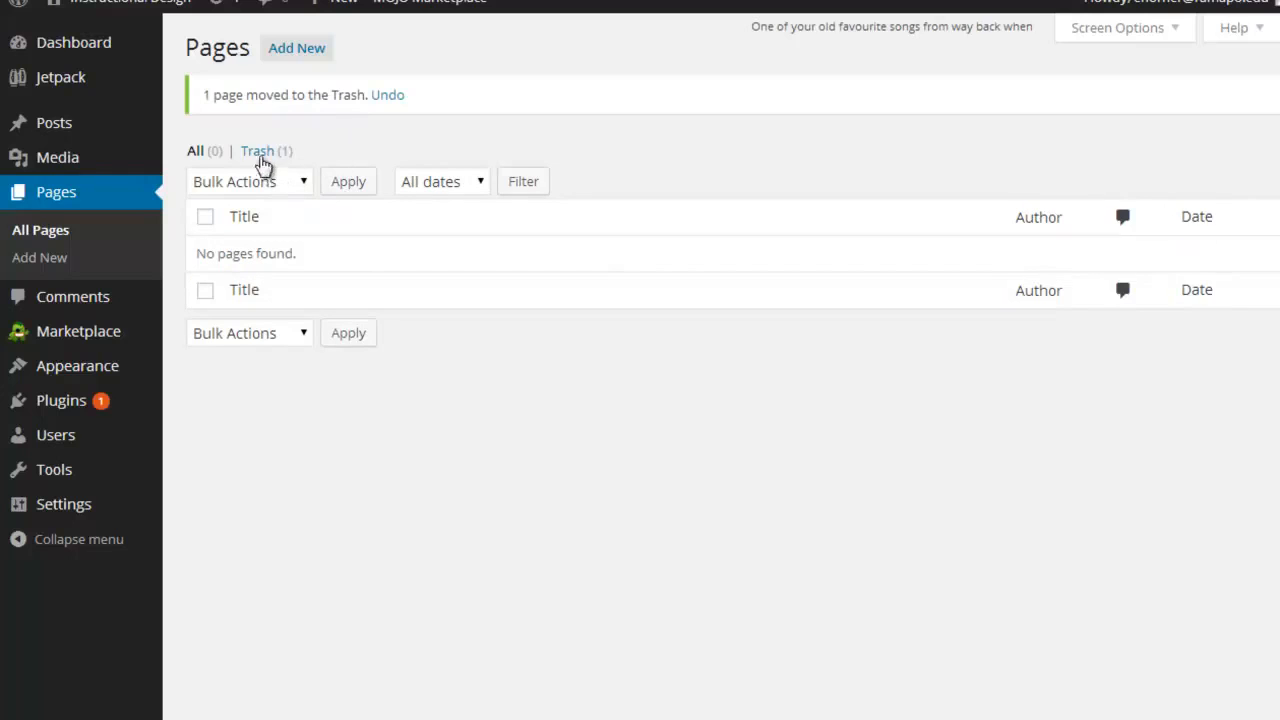
Empty the pages trash so the Sample page is permanently deleted.
{"action": "left_click", "coordinate": [256, 152]}
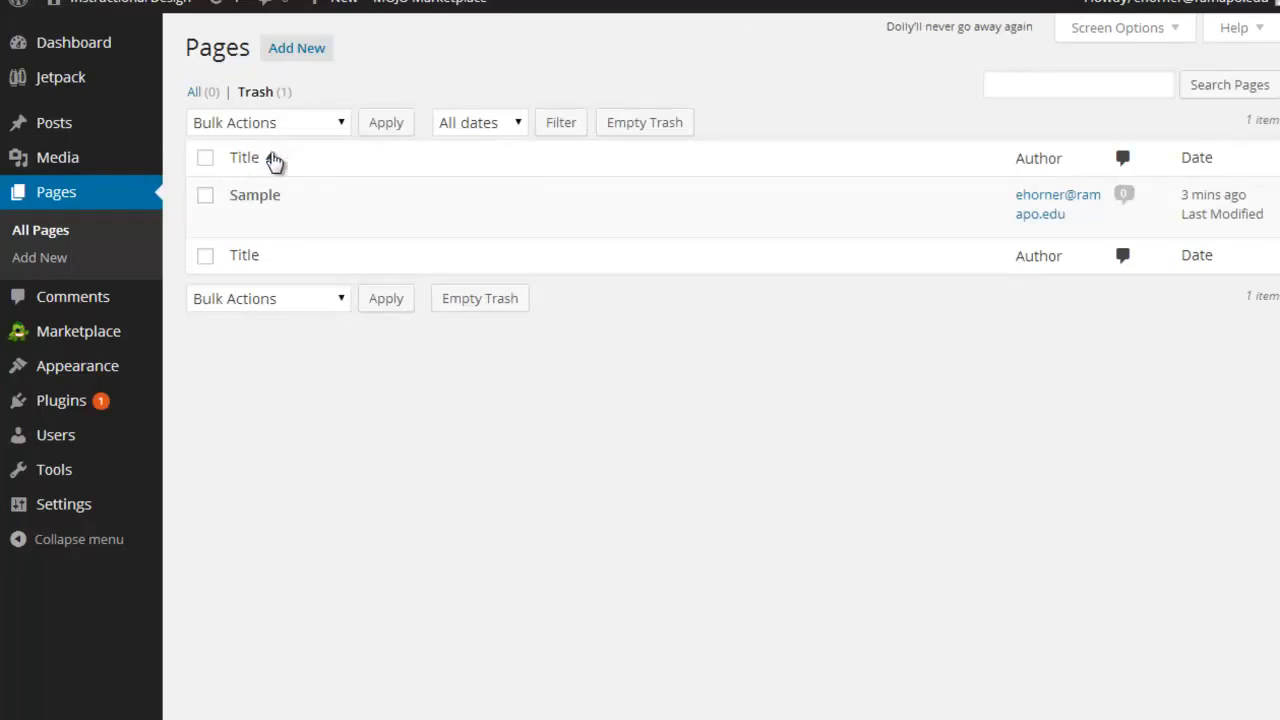
{"action": "mouse_move", "coordinate": [644, 122]}
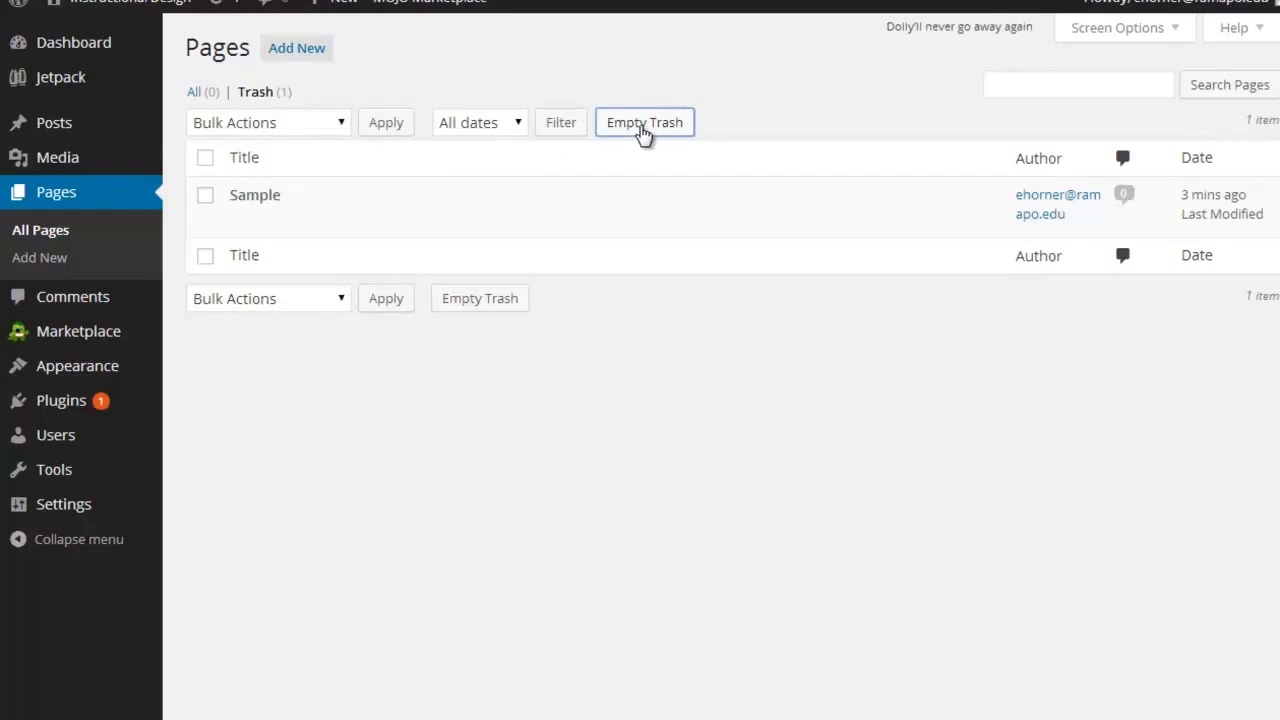
{"action": "left_click", "coordinate": [644, 122]}
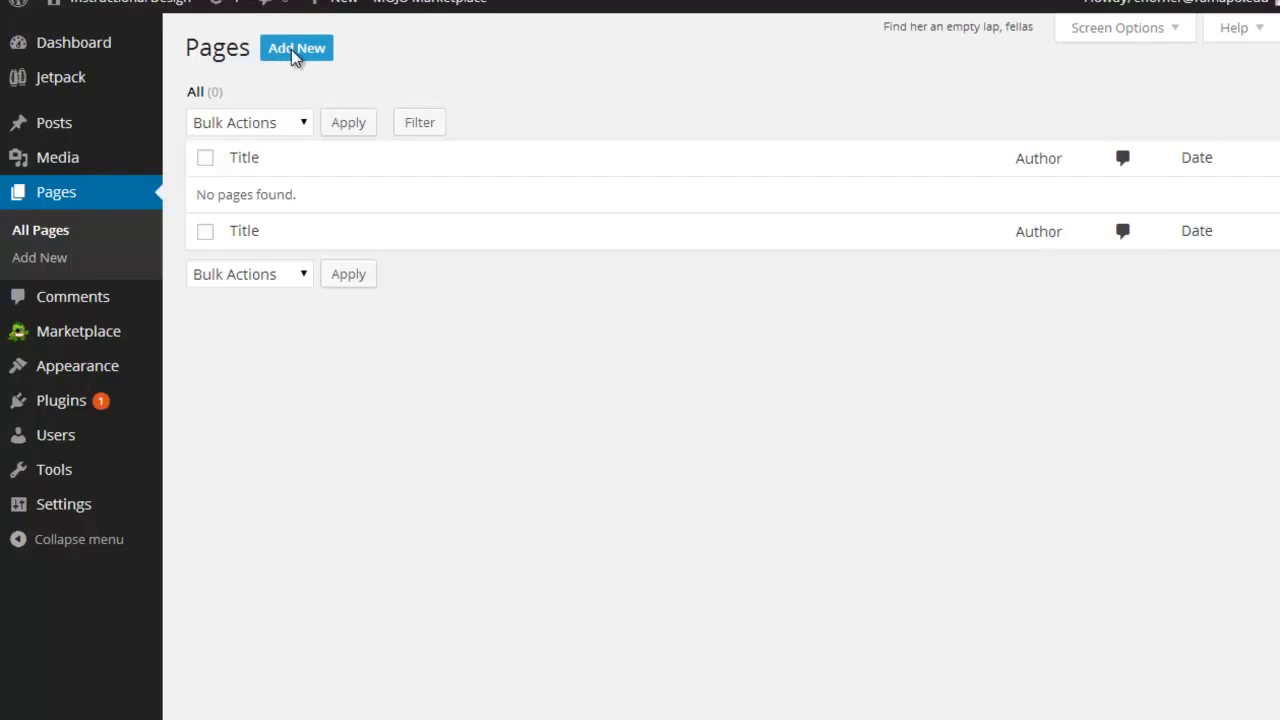
Add a new page titled 'Home!' and place the weekly exercises and module outline in its body.
{"action": "left_click", "coordinate": [296, 48]}
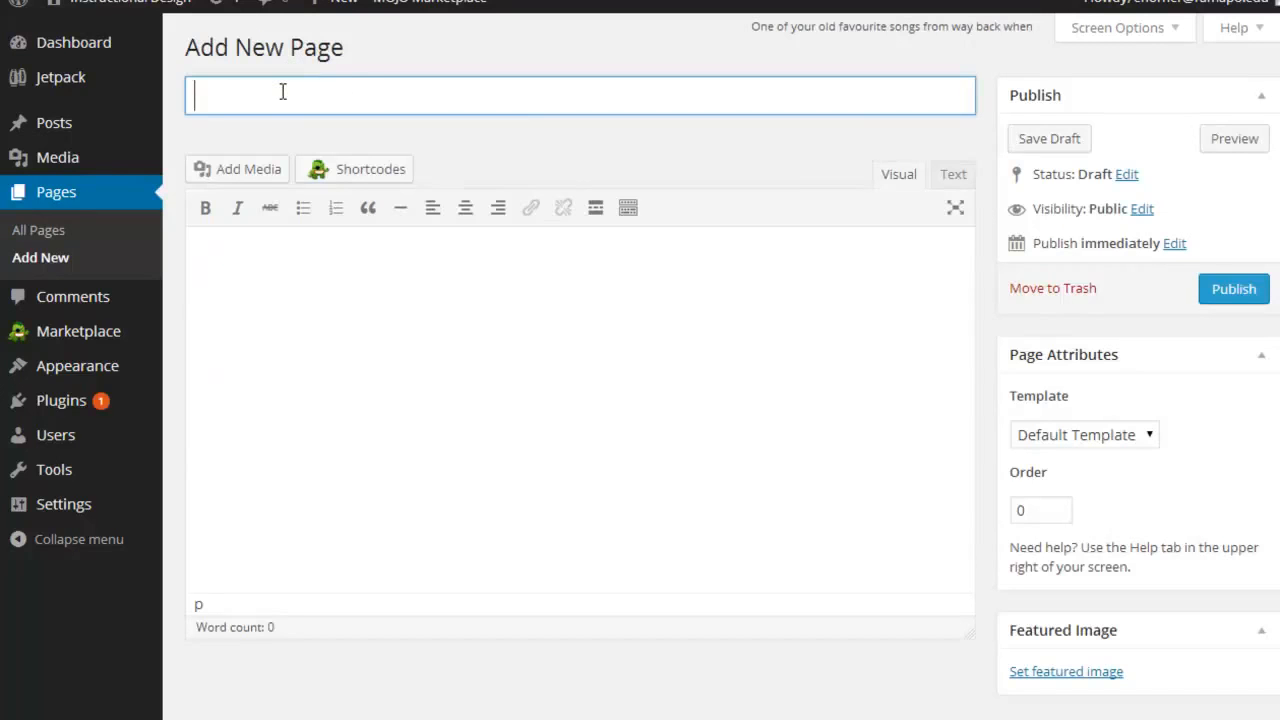
{"action": "type", "text": "Hom"}
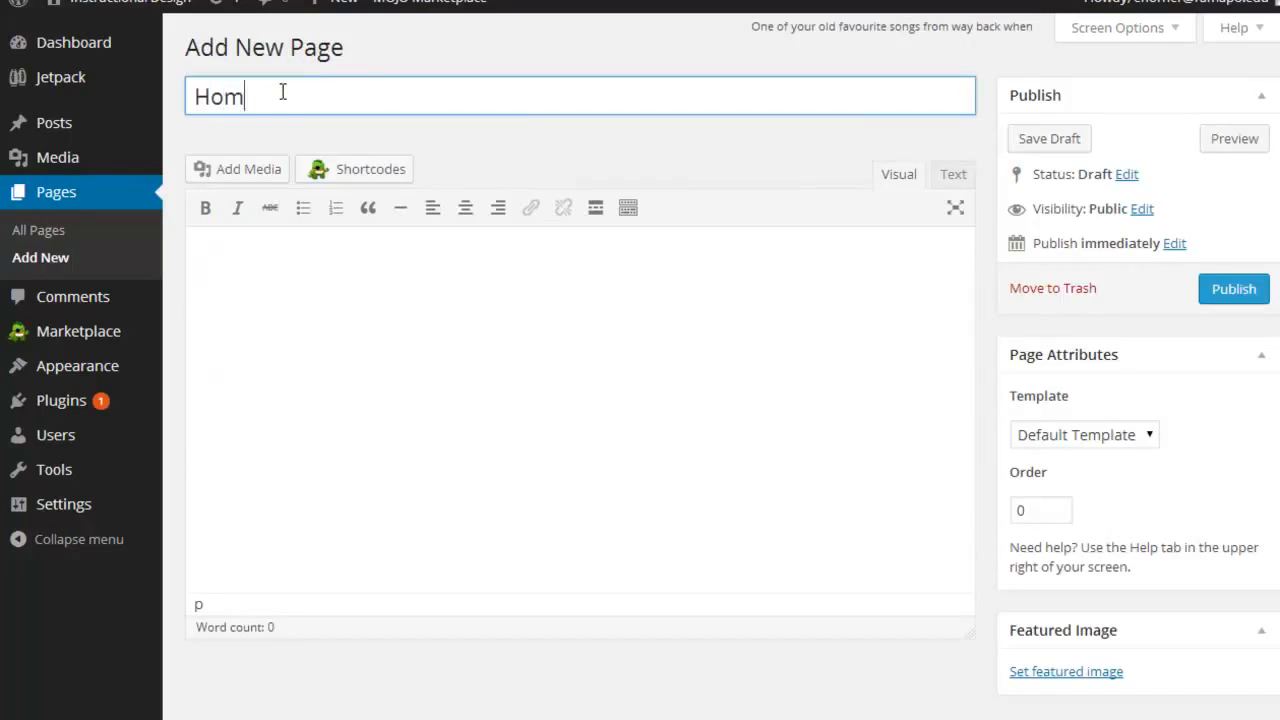
{"action": "type", "text": "e!"}
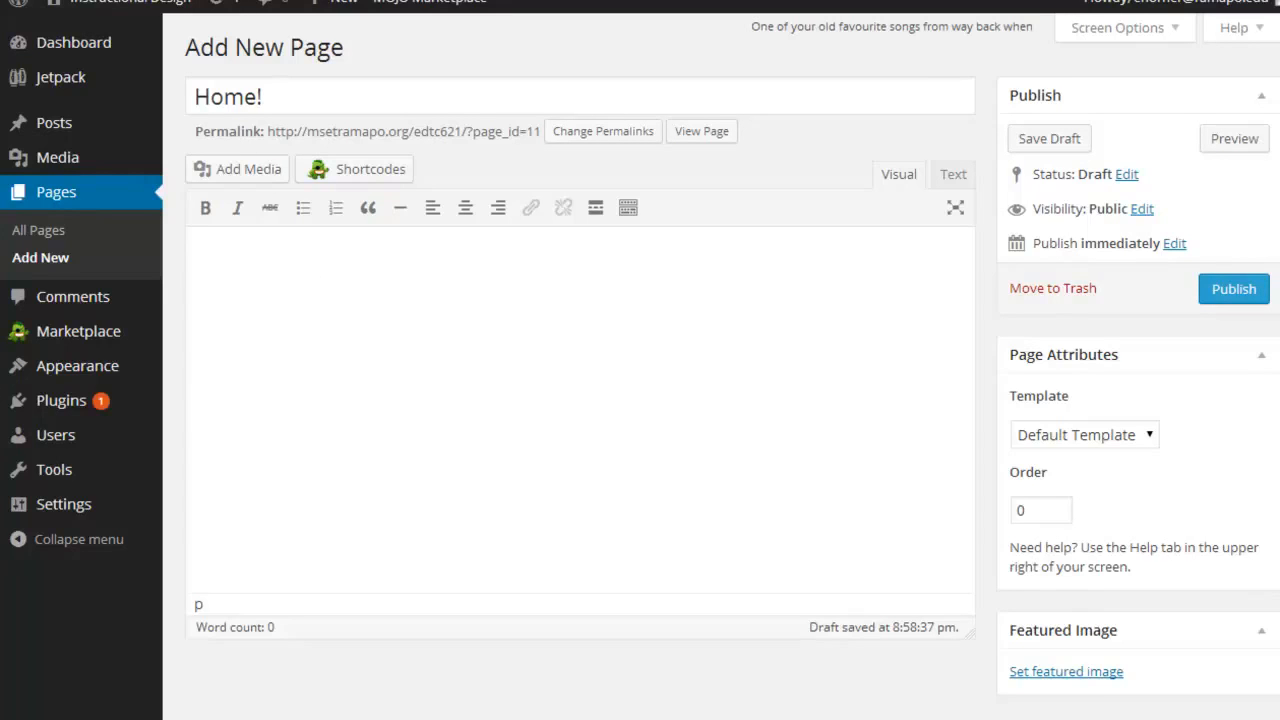
{"action": "left_click", "coordinate": [400, 248]}
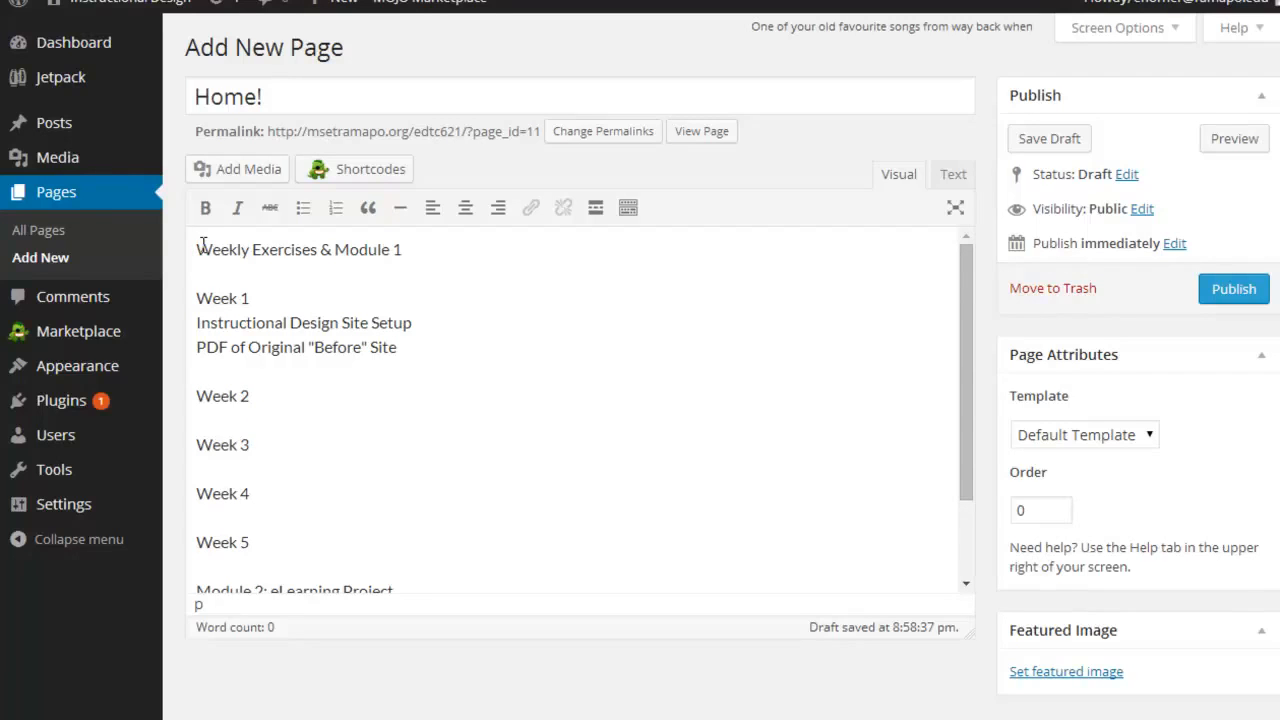
Make the Week 1 items and the Project and Teacher's Page lines bulleted lists.
{"action": "double_click", "coordinate": [216, 248]}
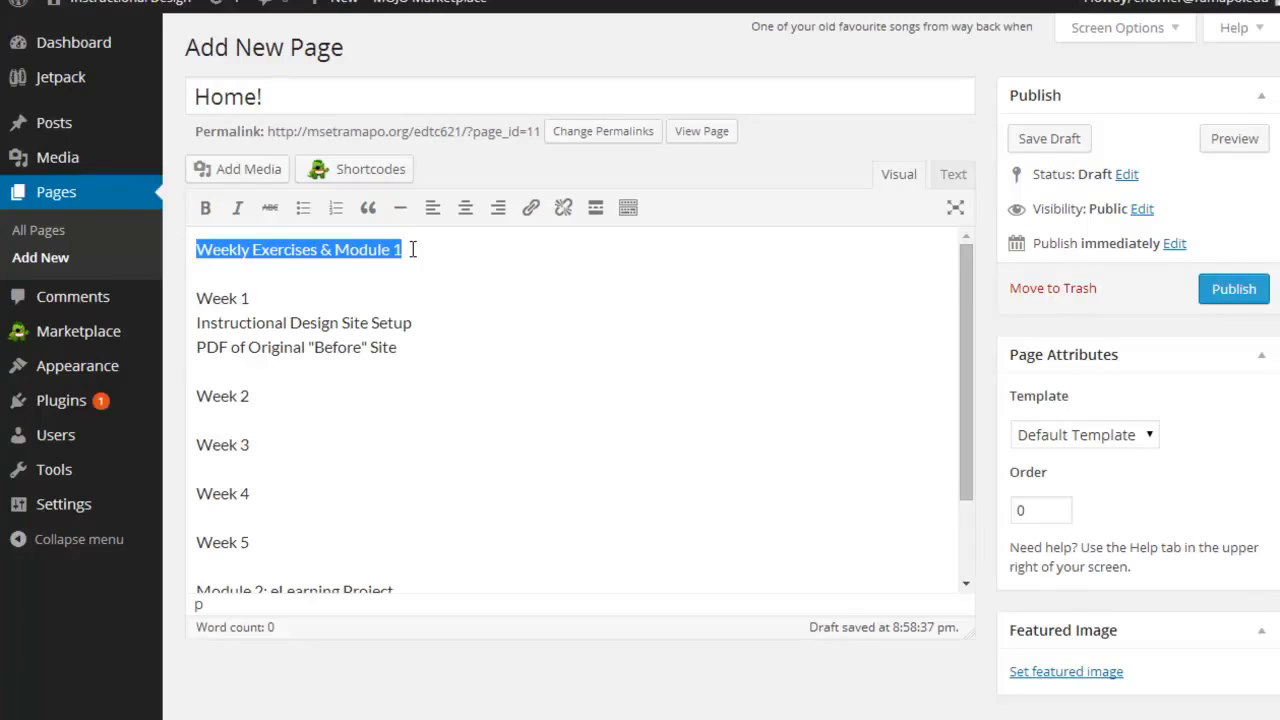
{"action": "left_click", "coordinate": [264, 396]}
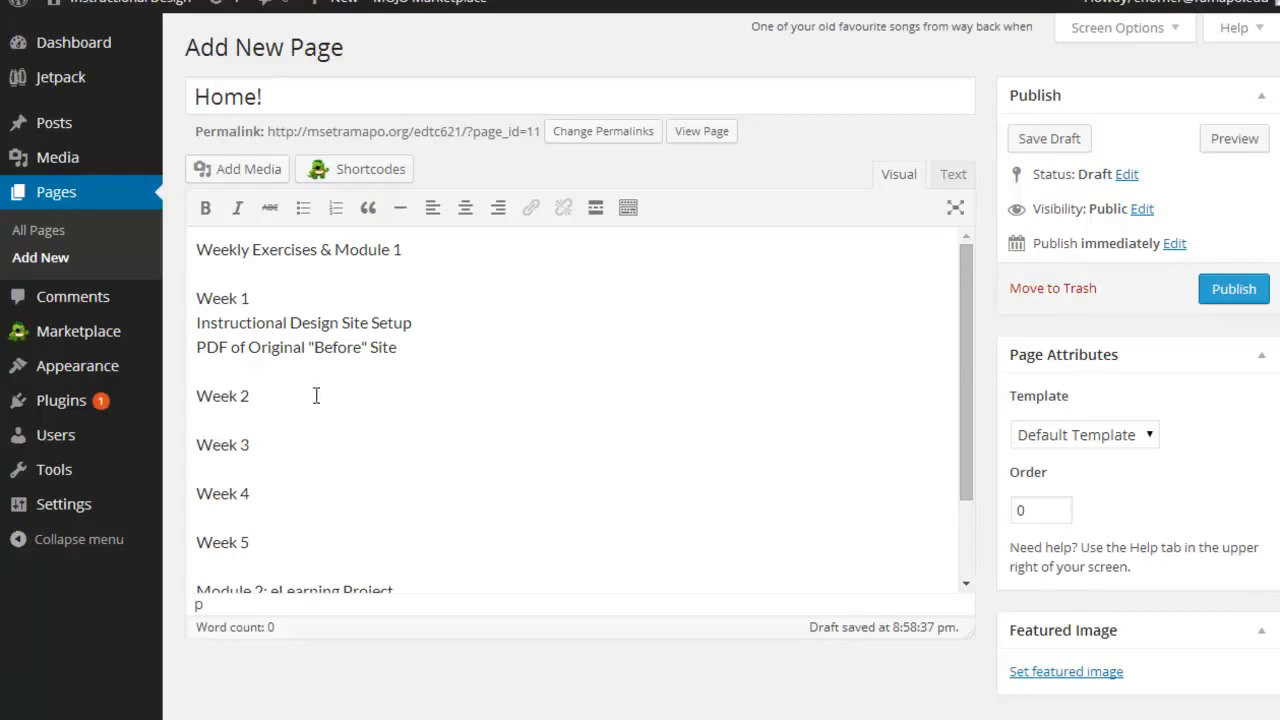
{"action": "left_click_drag", "start_coordinate": [218, 348], "coordinate": [396, 348]}
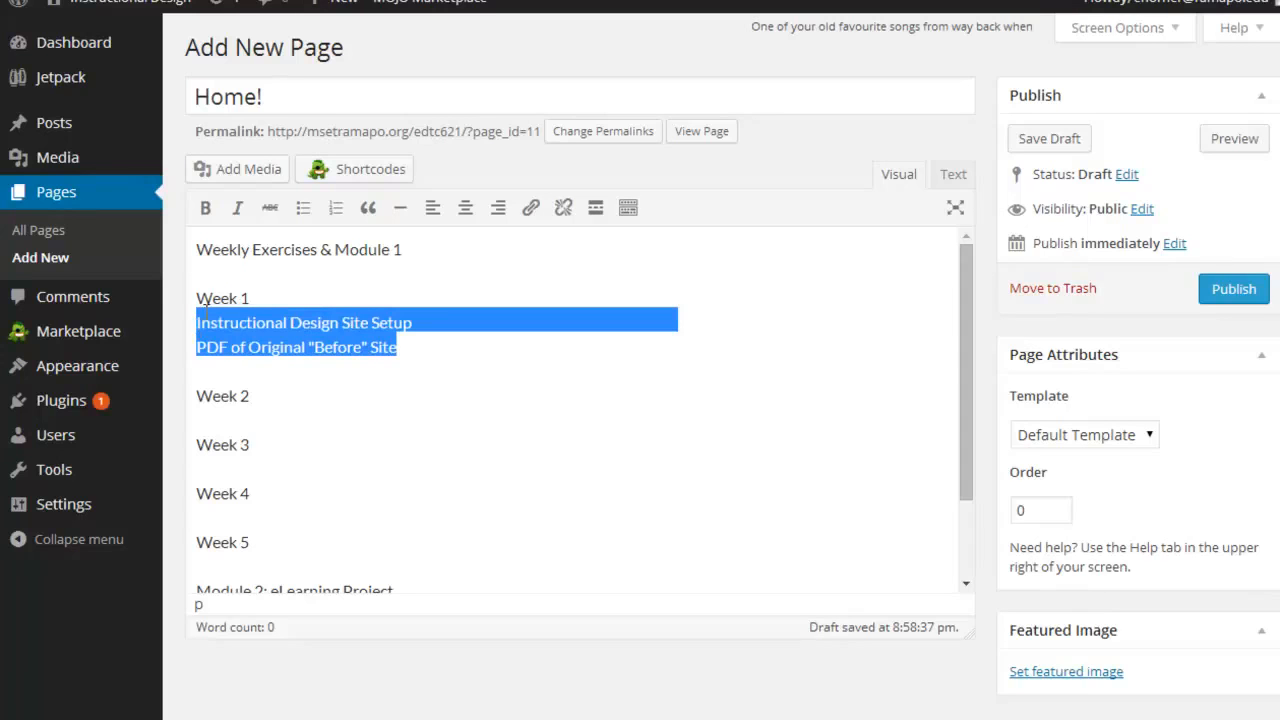
{"action": "left_click", "coordinate": [304, 206]}
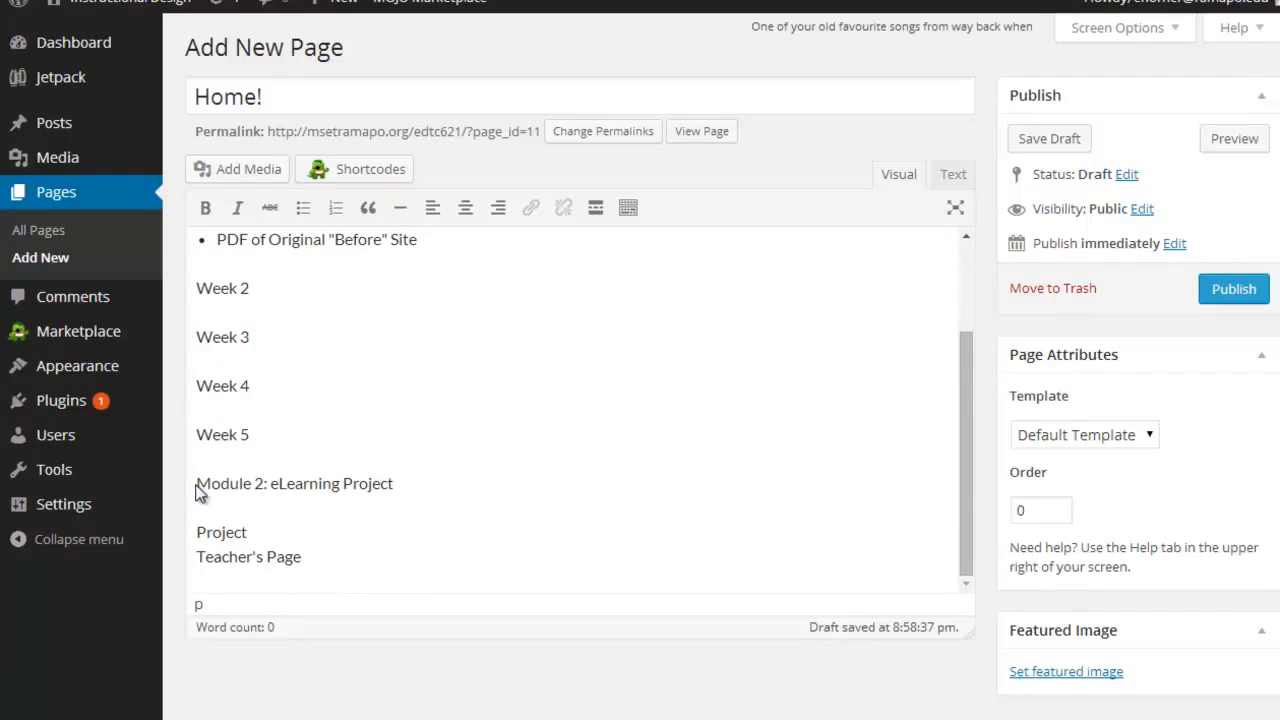
{"action": "mouse_move", "coordinate": [420, 480]}
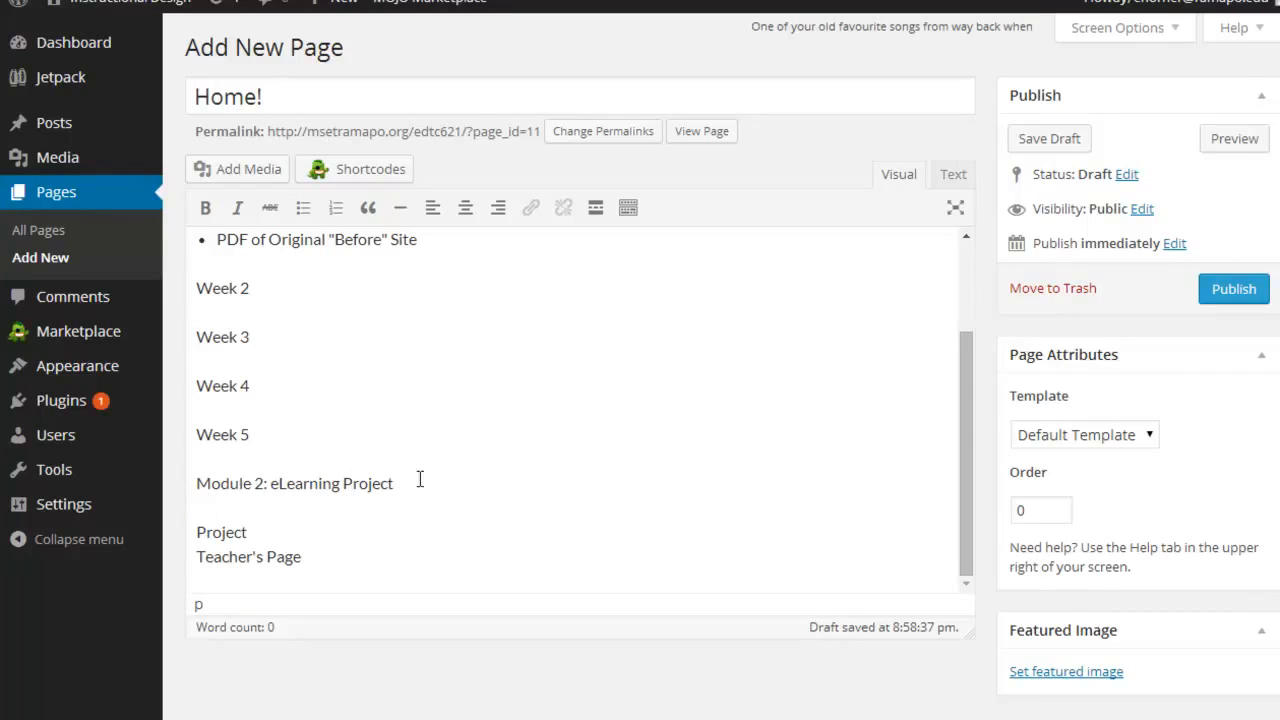
{"action": "left_click_drag", "start_coordinate": [196, 532], "coordinate": [300, 556]}
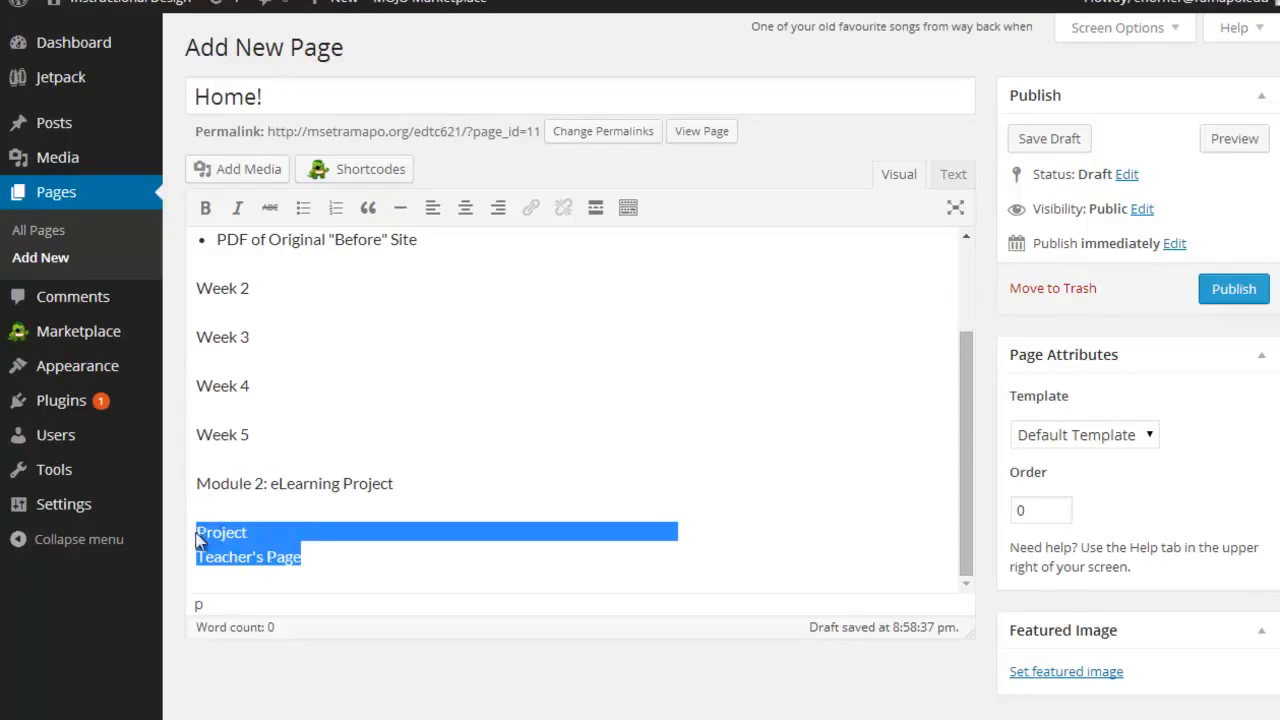
{"action": "mouse_move", "coordinate": [304, 208]}
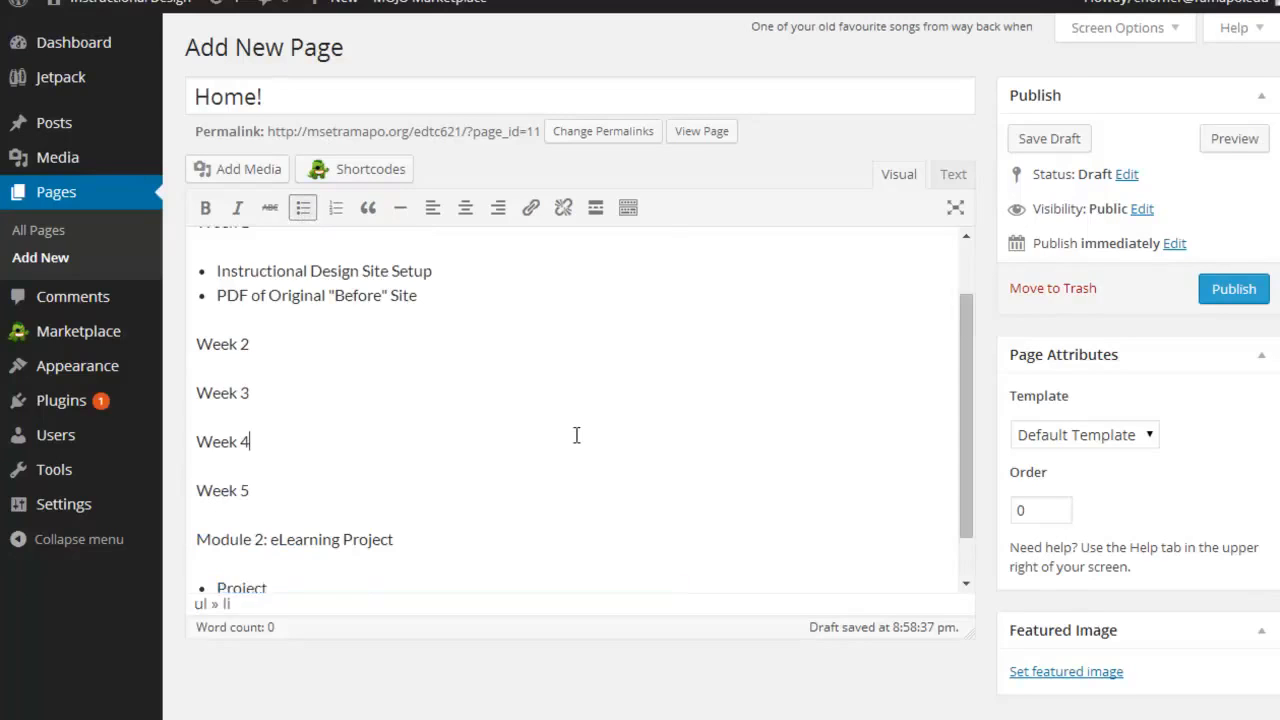
{"action": "scroll", "scroll_direction": "up", "scroll_amount": 3}
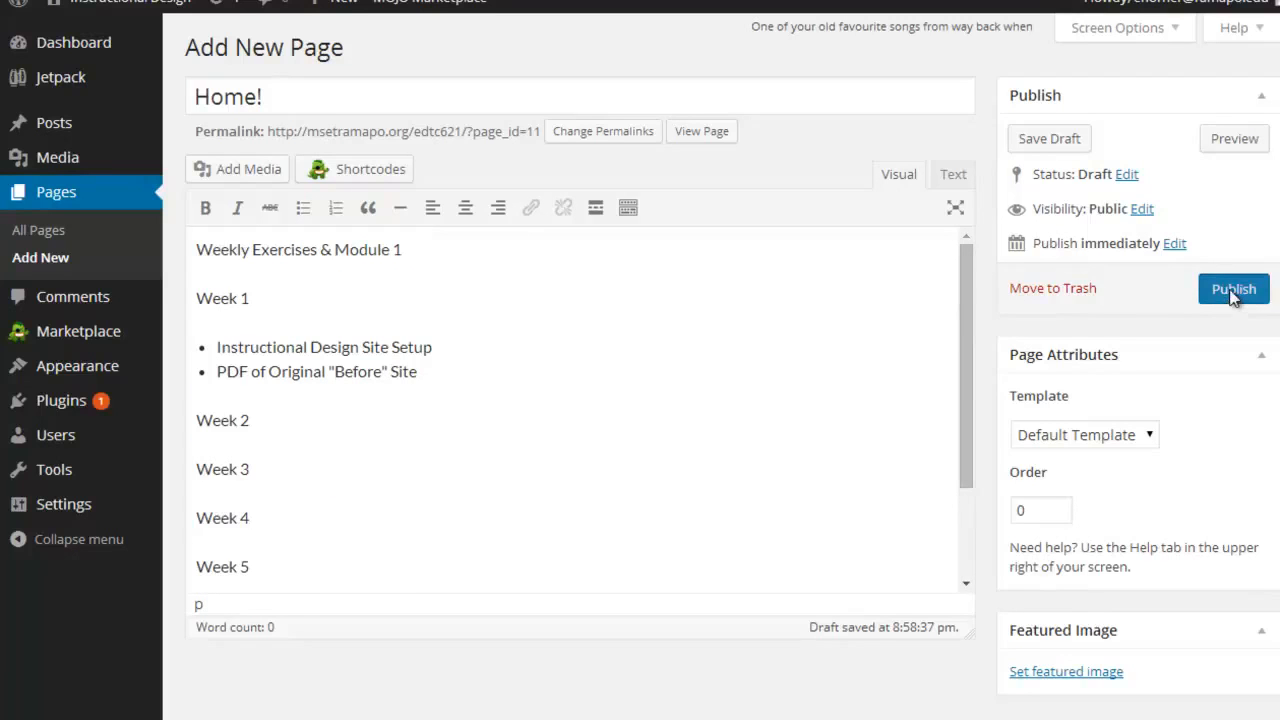
Publish the 'Home!' page with its bulleted outline.
{"action": "left_click", "coordinate": [1232, 288]}
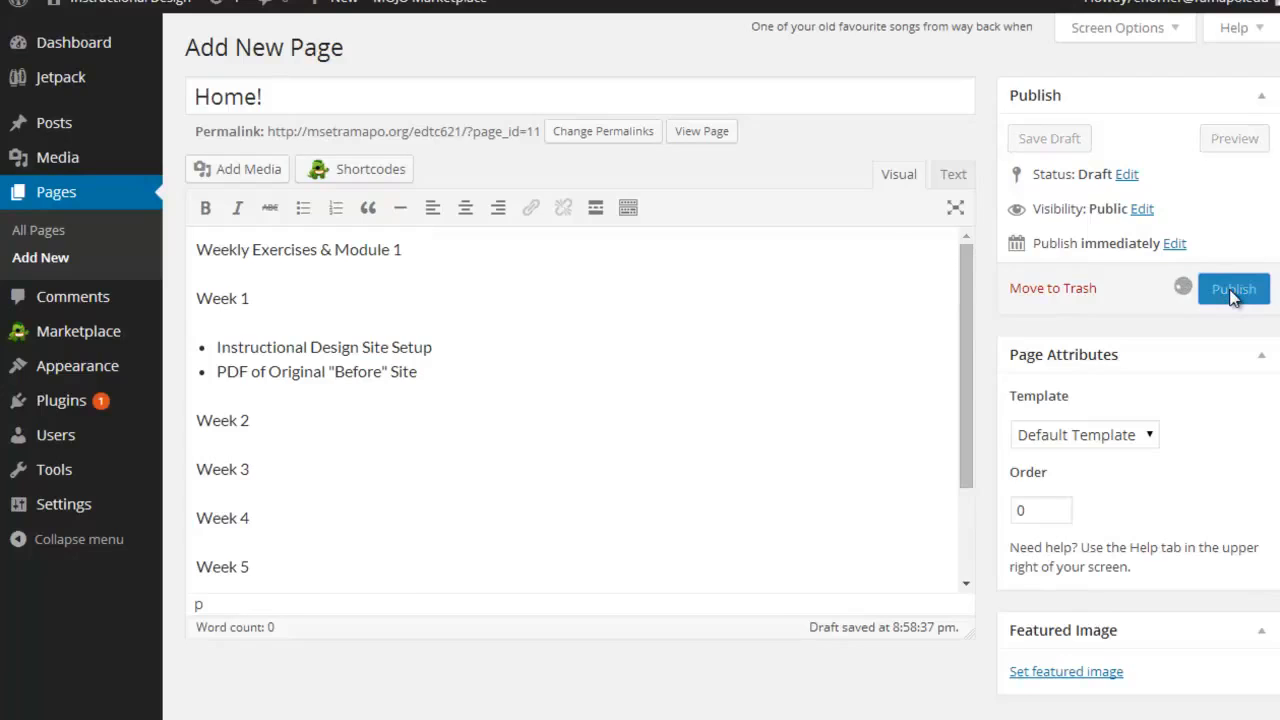
{"action": "left_click", "coordinate": [1232, 288]}
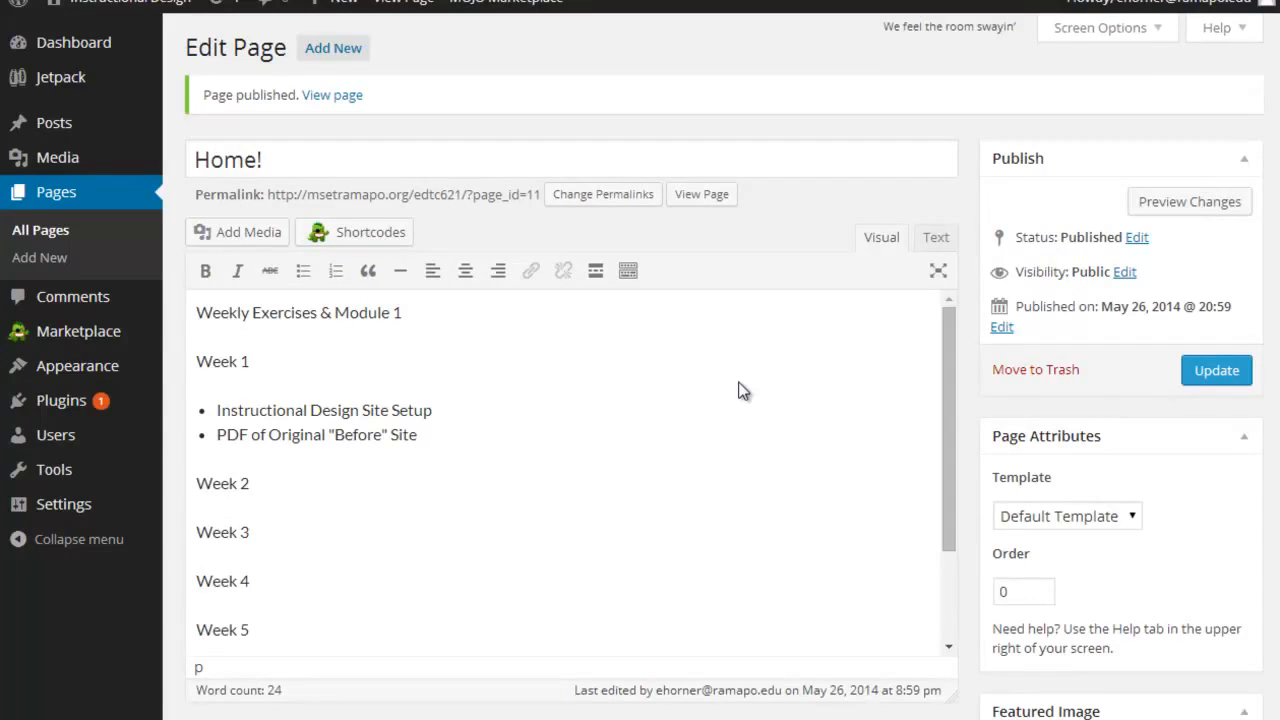
{"action": "mouse_move", "coordinate": [732, 392]}
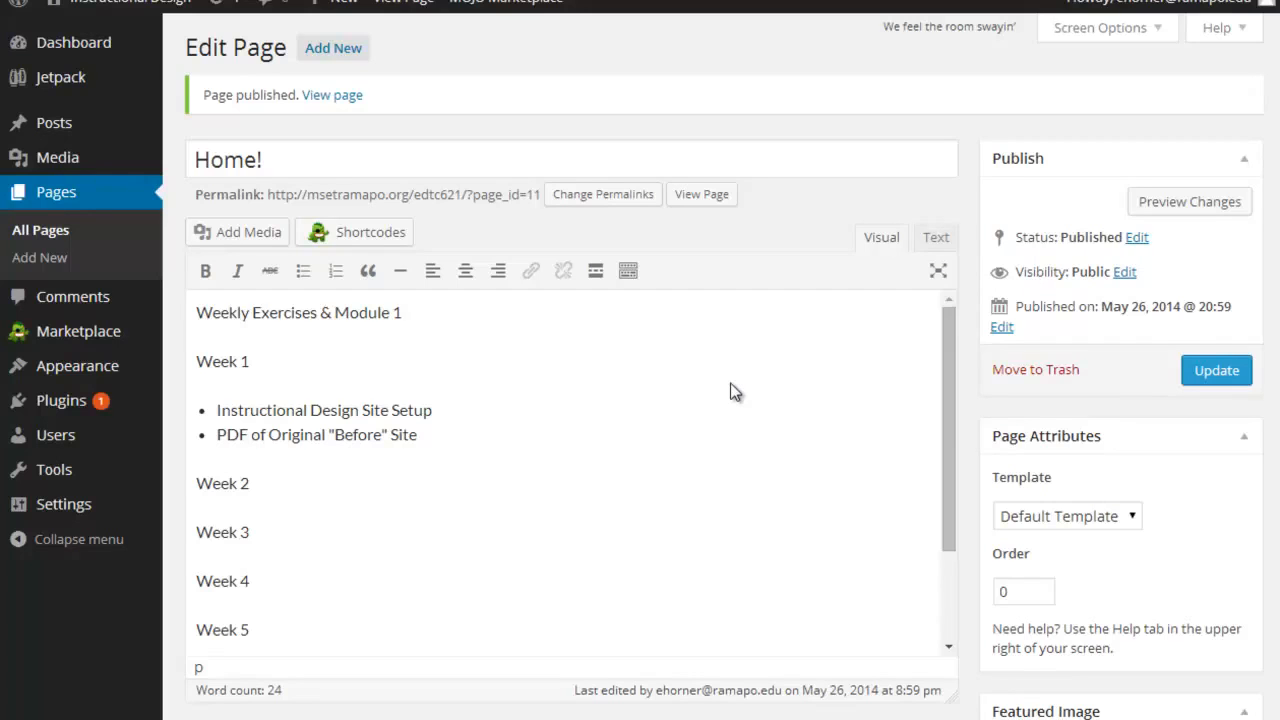
{"action": "mouse_move", "coordinate": [370, 358]}
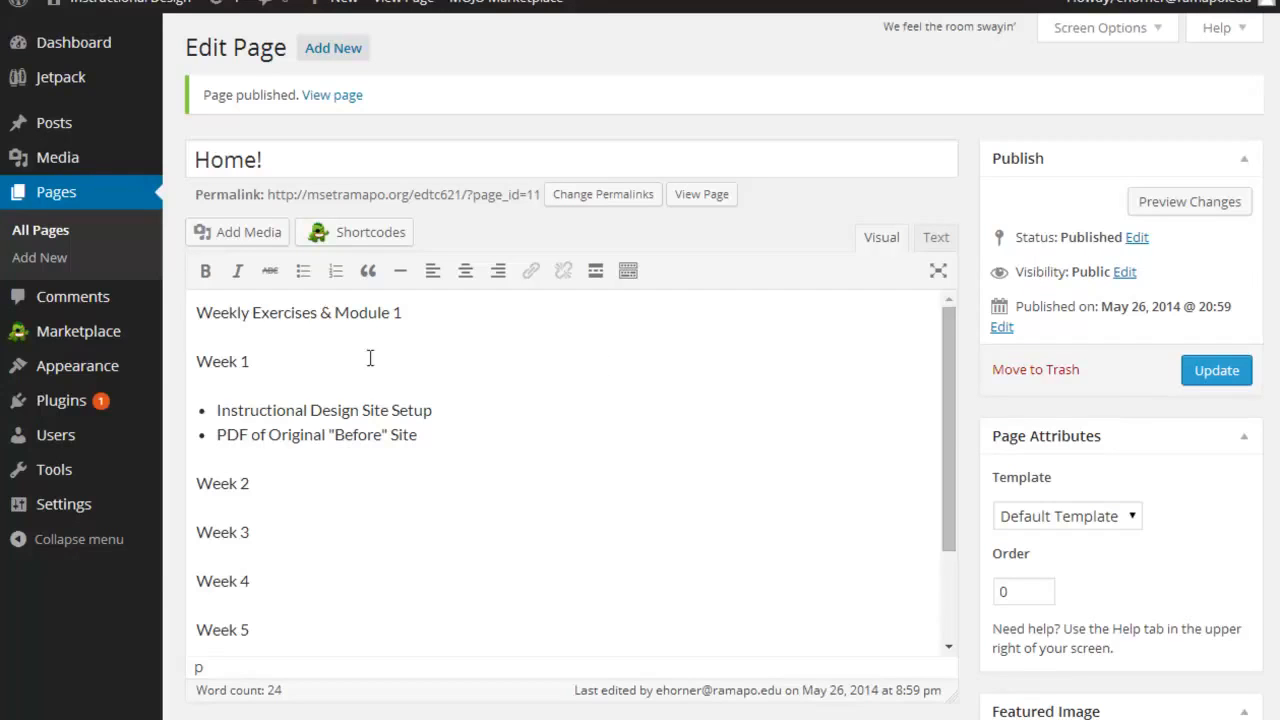
{"action": "mouse_move", "coordinate": [76, 364]}
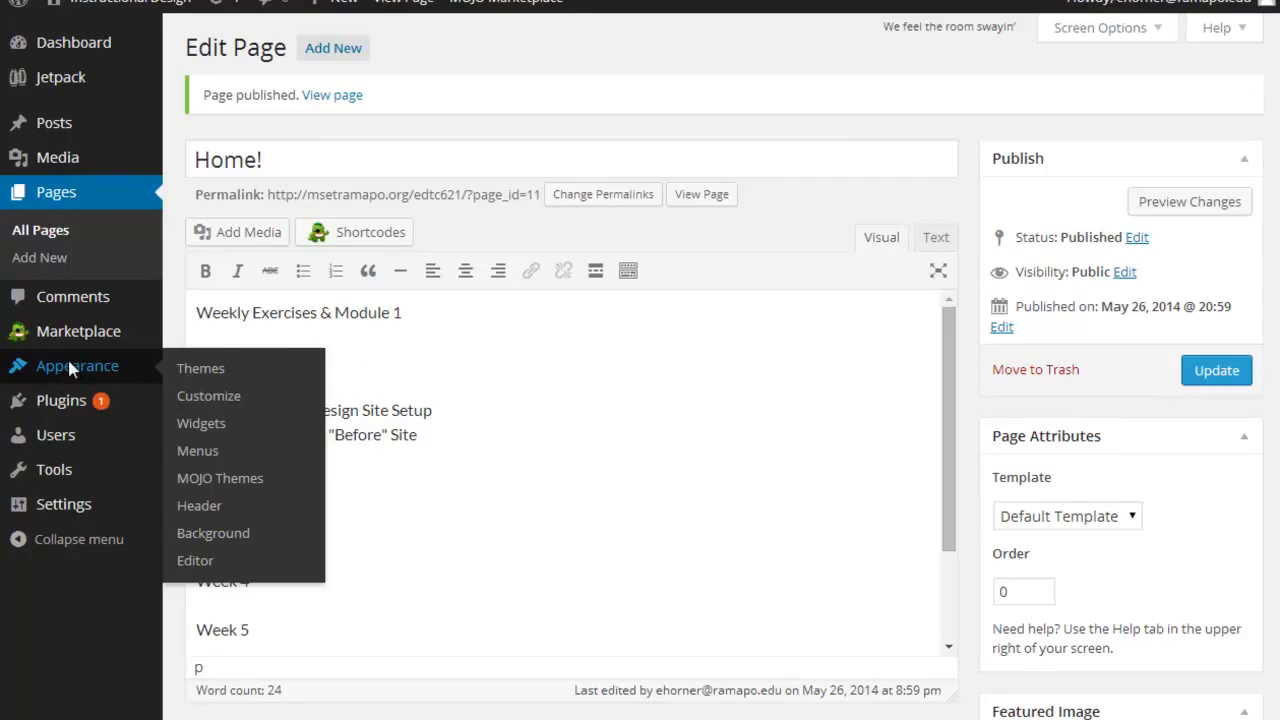
Go to Appearance settings showing Twenty Fourteen as the active theme.
{"action": "left_click", "coordinate": [200, 368]}
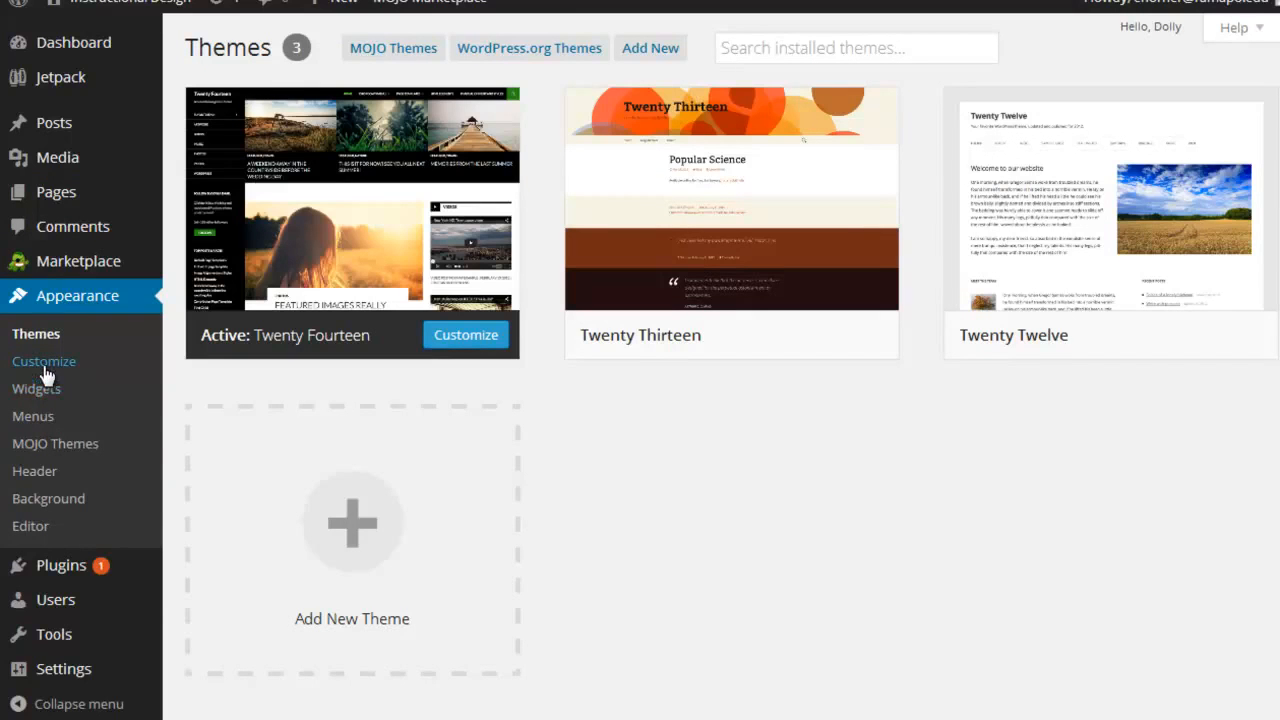
{"action": "mouse_move", "coordinate": [44, 376]}
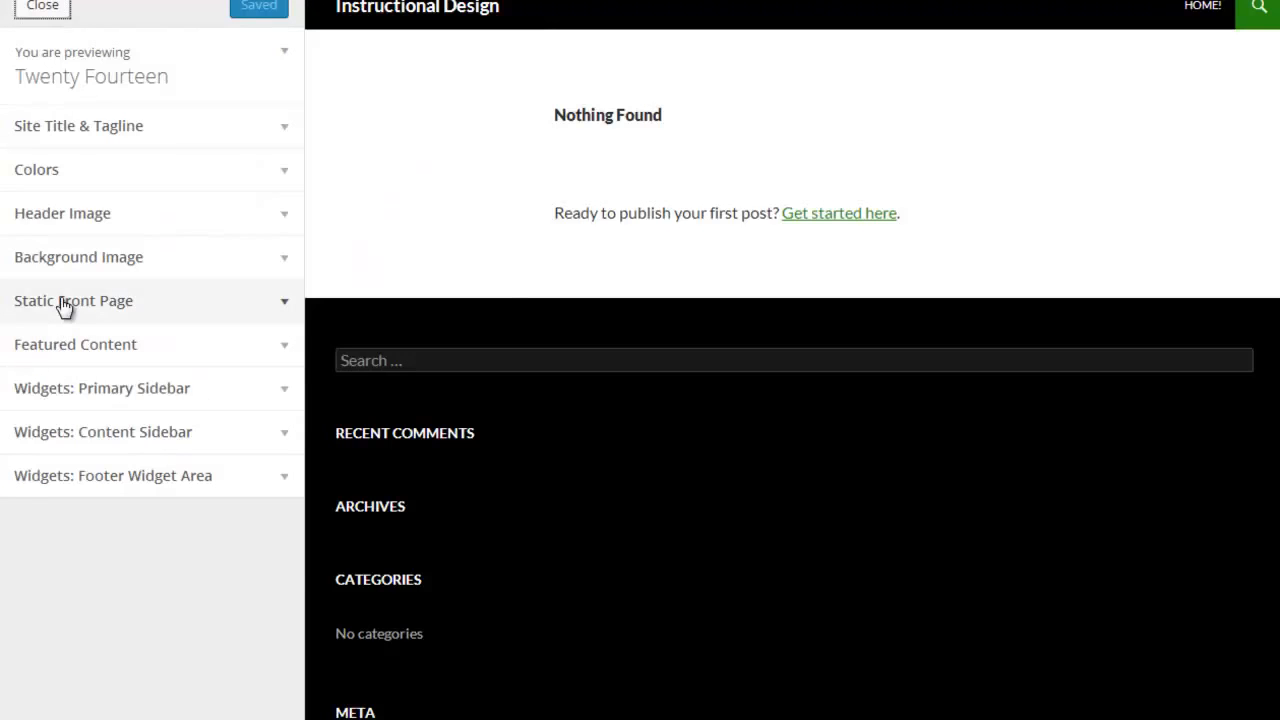
Set a static front page to 'Home!', save and publish, and close the customizer.
{"action": "left_click", "coordinate": [72, 300]}
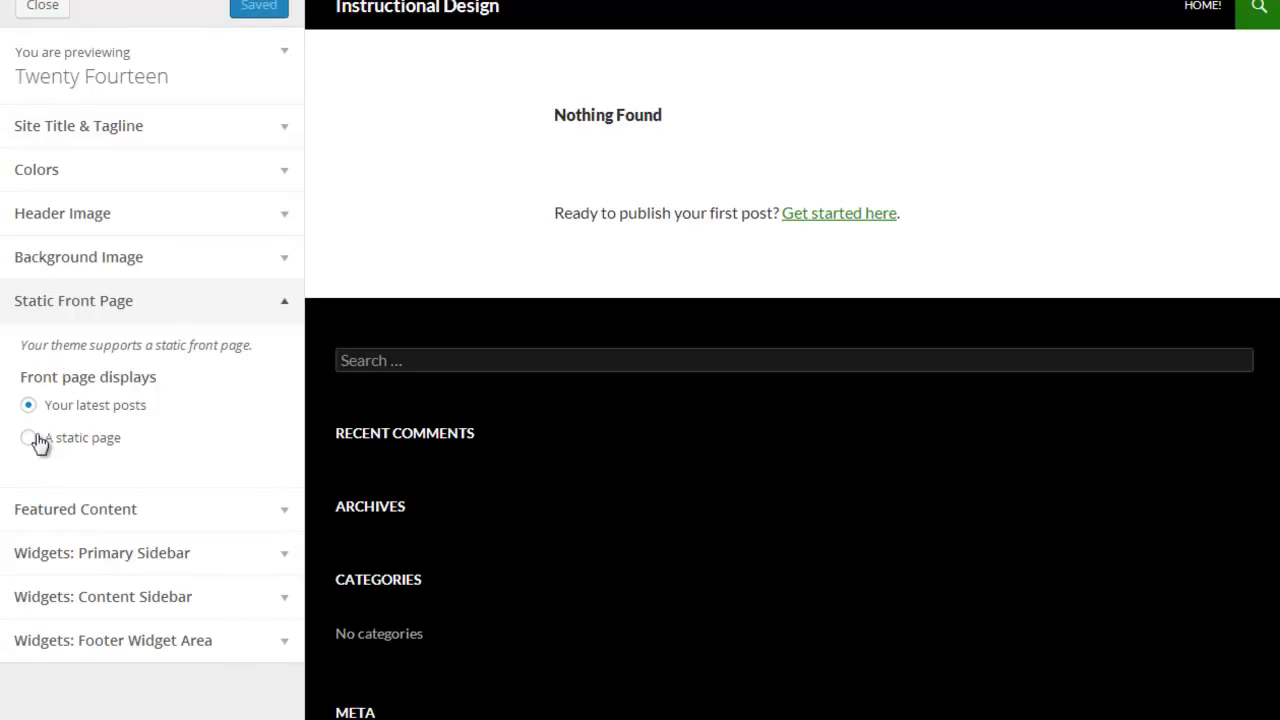
{"action": "left_click", "coordinate": [28, 436]}
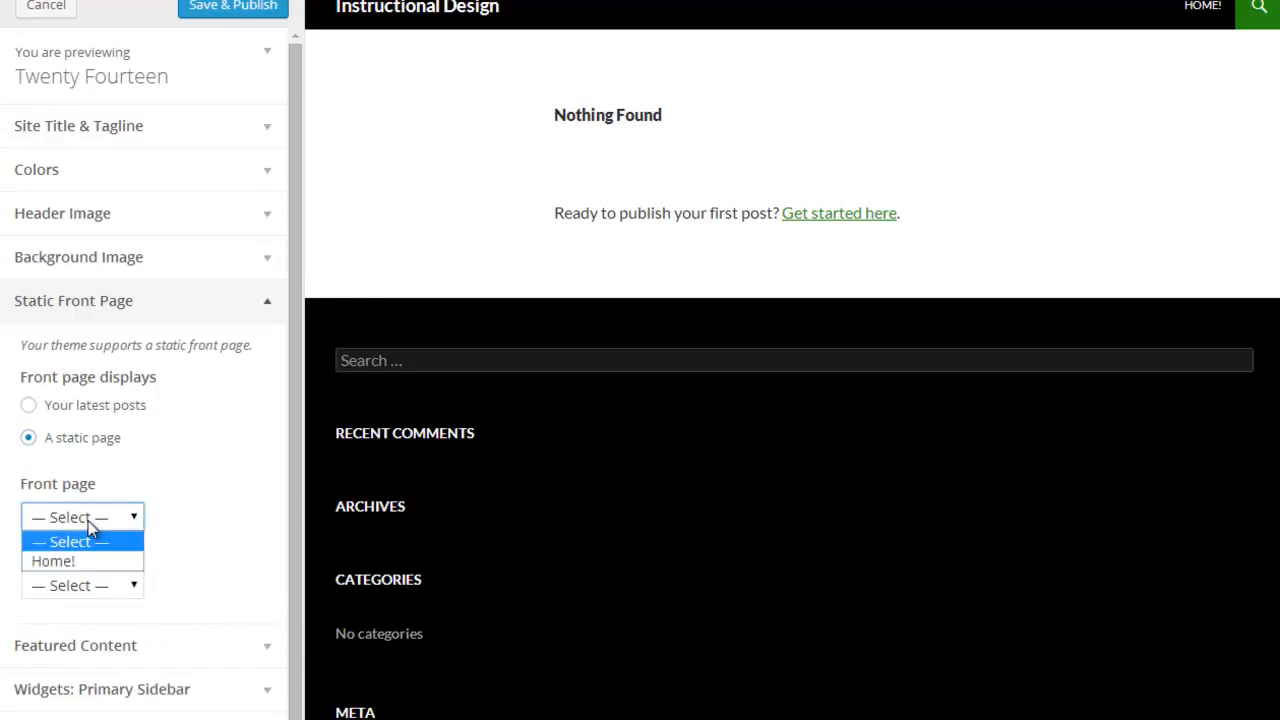
{"action": "left_click", "coordinate": [52, 560]}
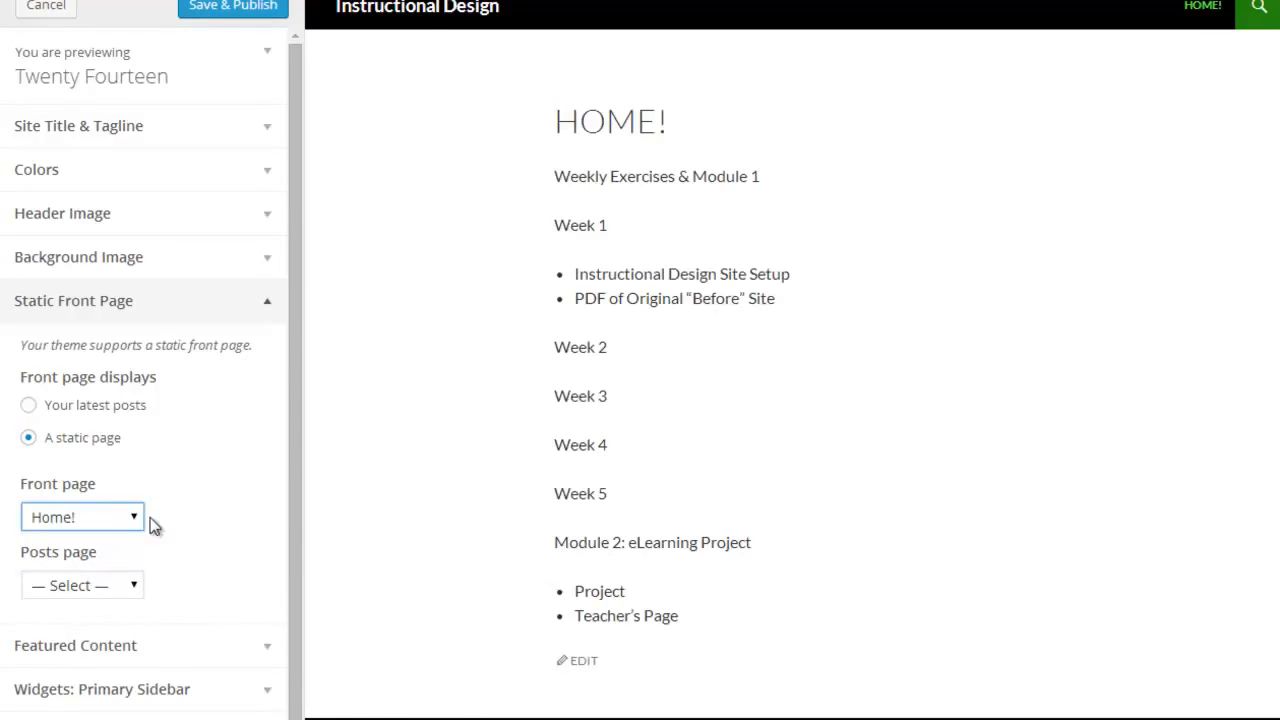
{"action": "mouse_move", "coordinate": [552, 414]}
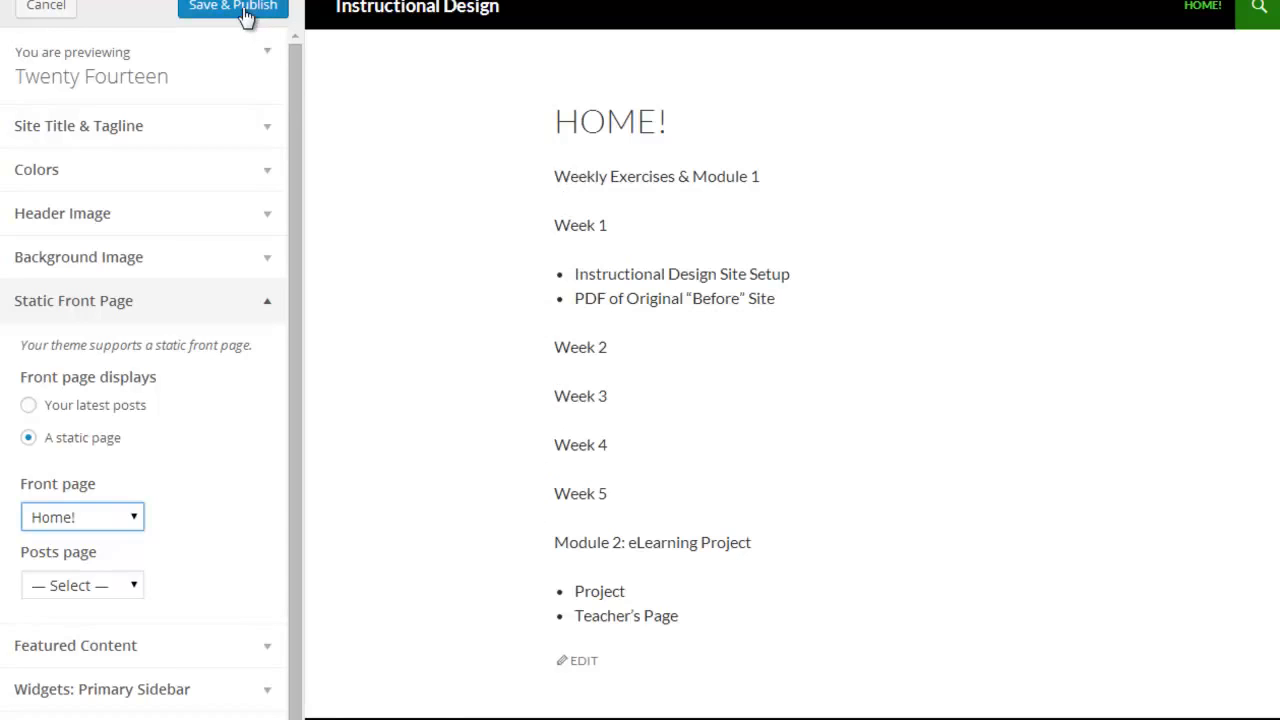
{"action": "left_click", "coordinate": [232, 6]}
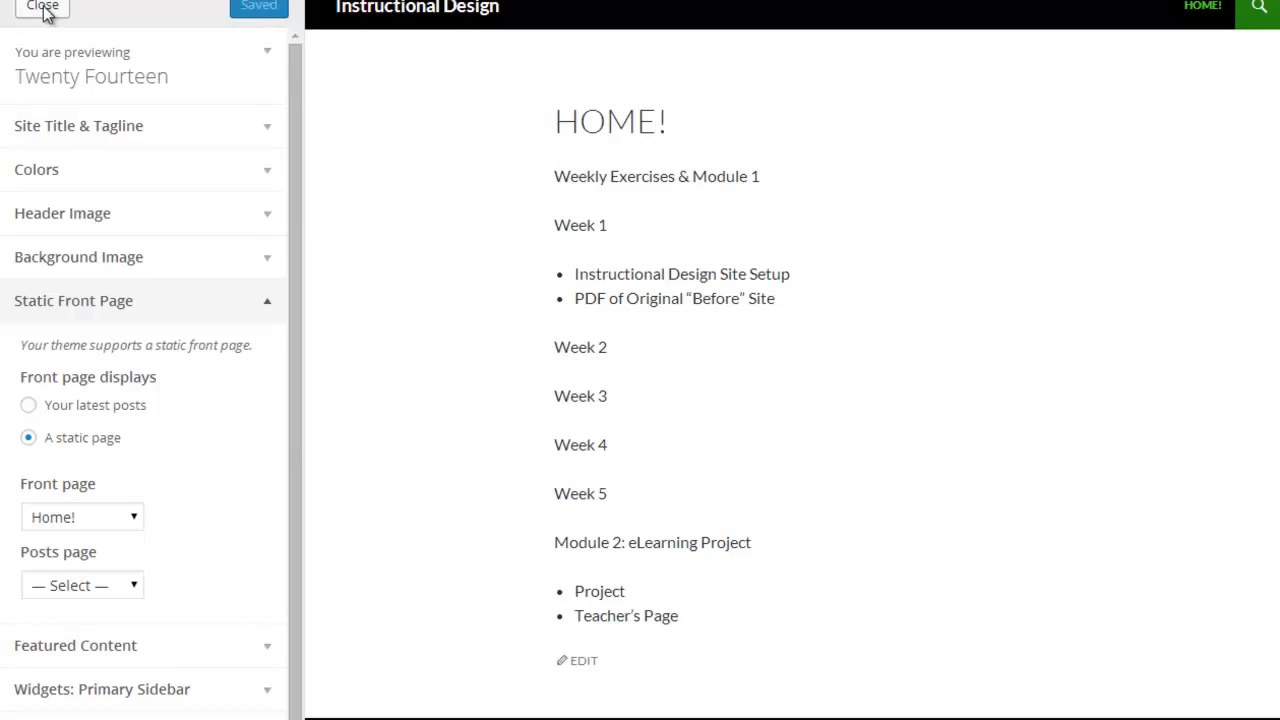
{"action": "left_click", "coordinate": [42, 6]}
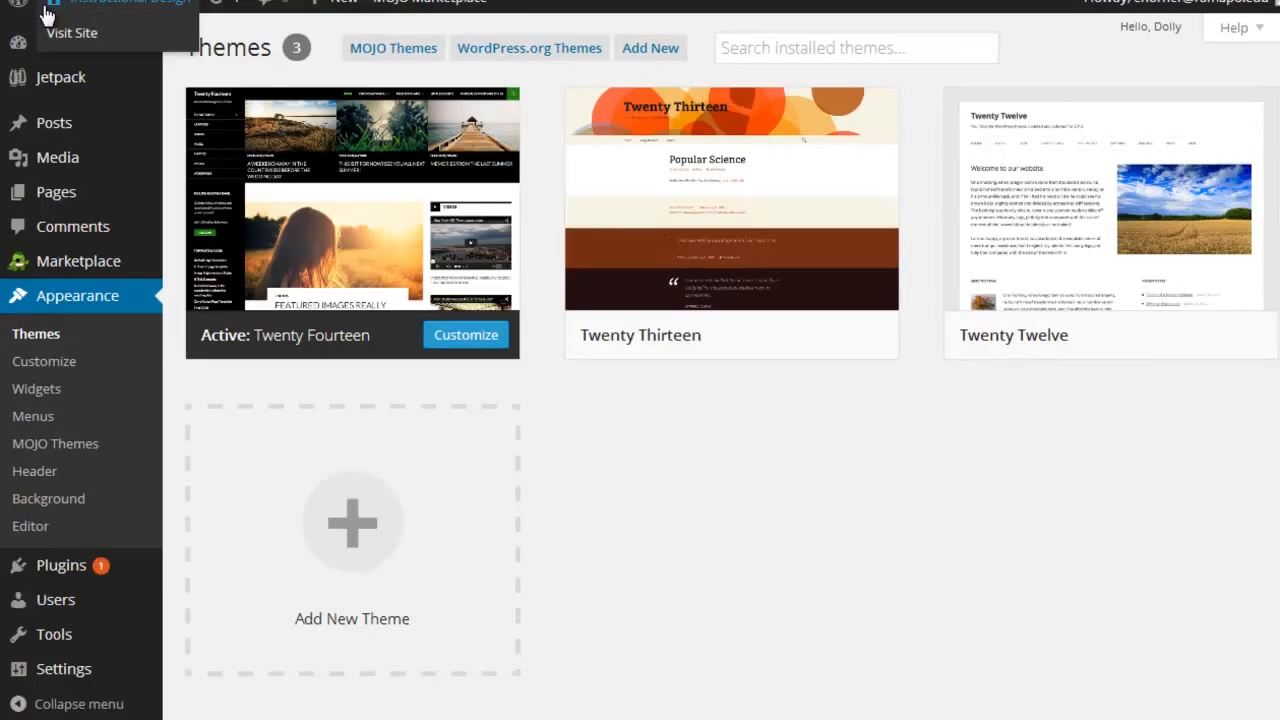